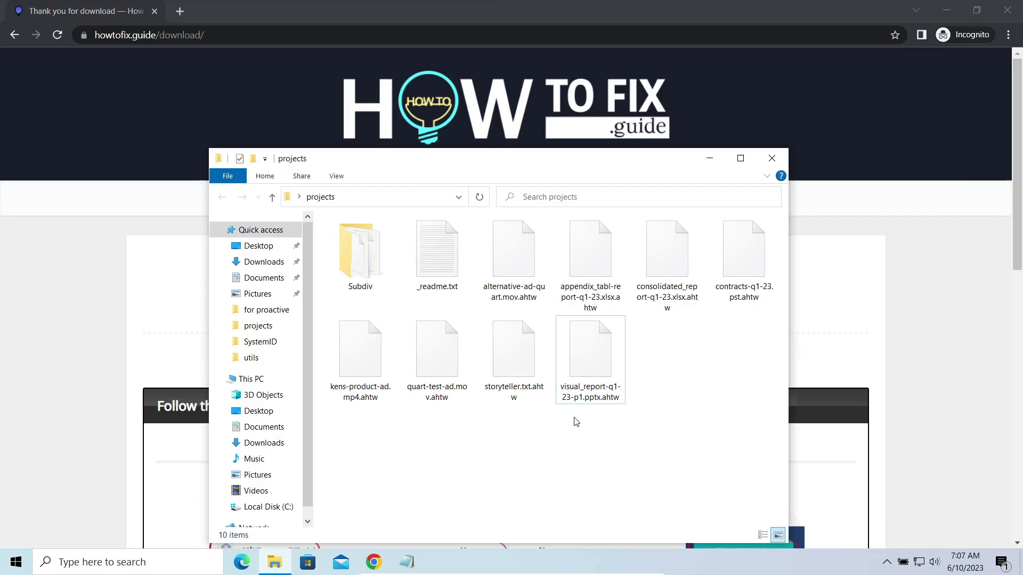
double_click(437, 248)
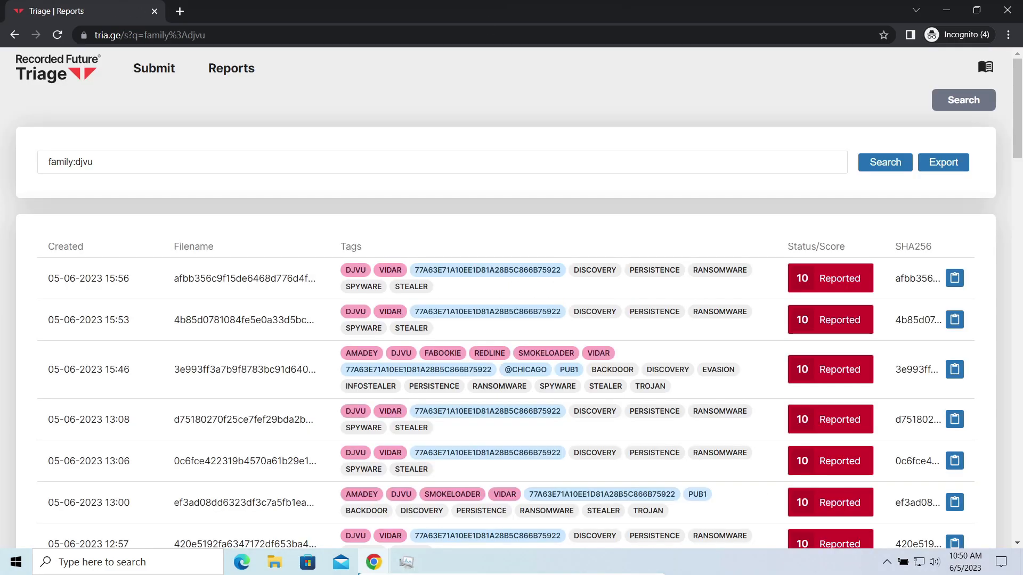
scroll("down", 3)
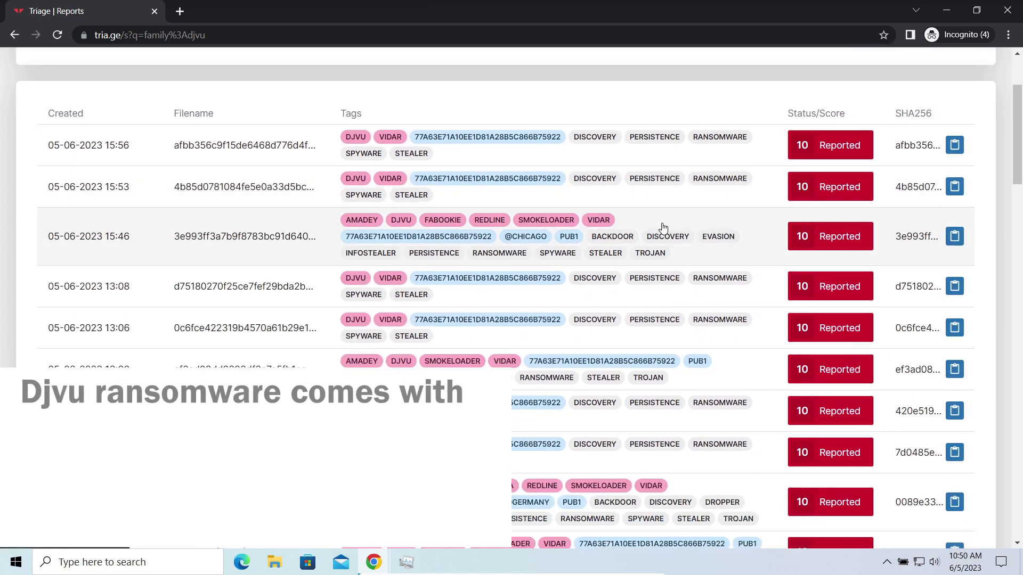
scroll("down", 3)
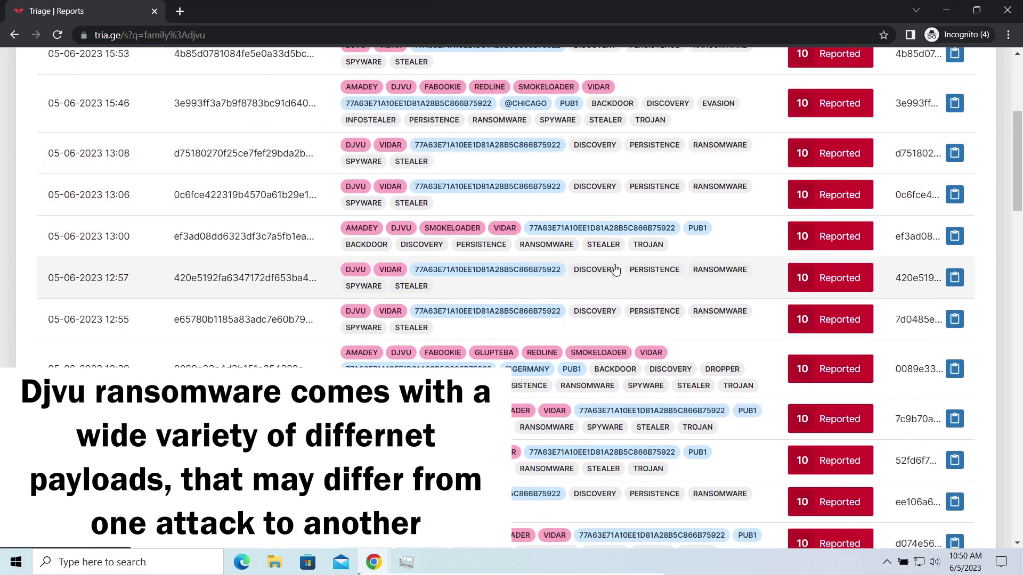
mouse_move(501, 238)
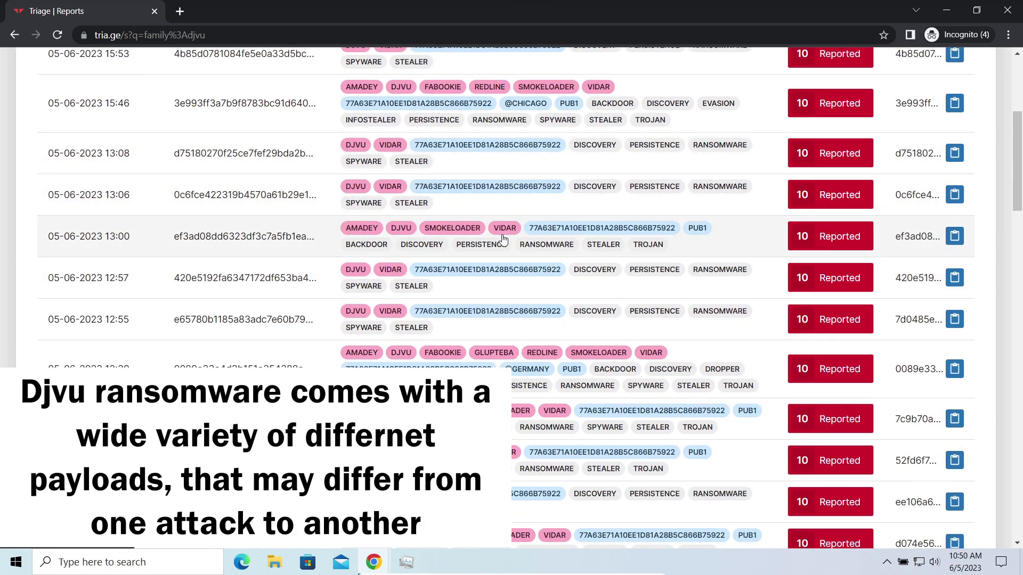
scroll("down", 3)
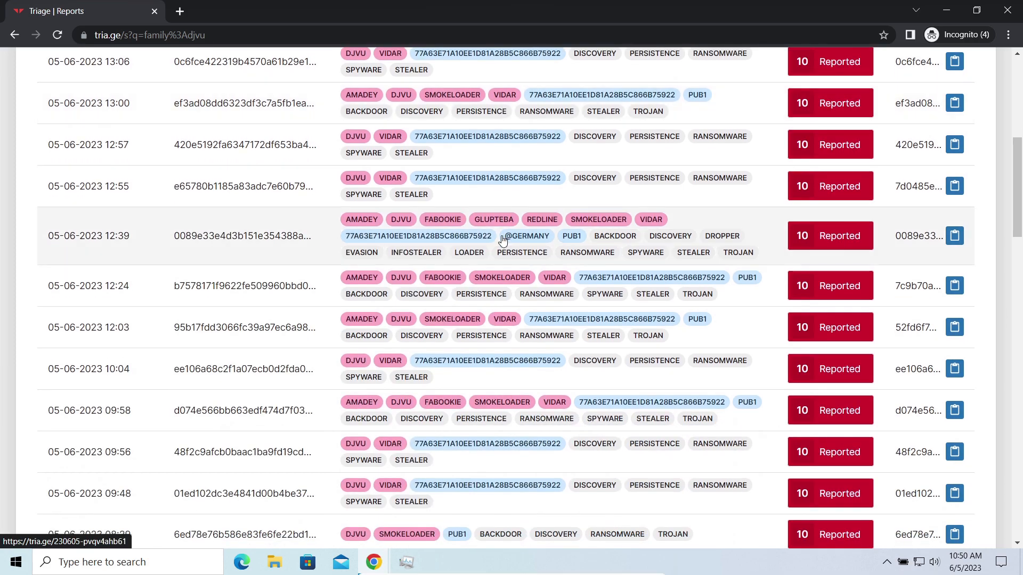
scroll("down", 3)
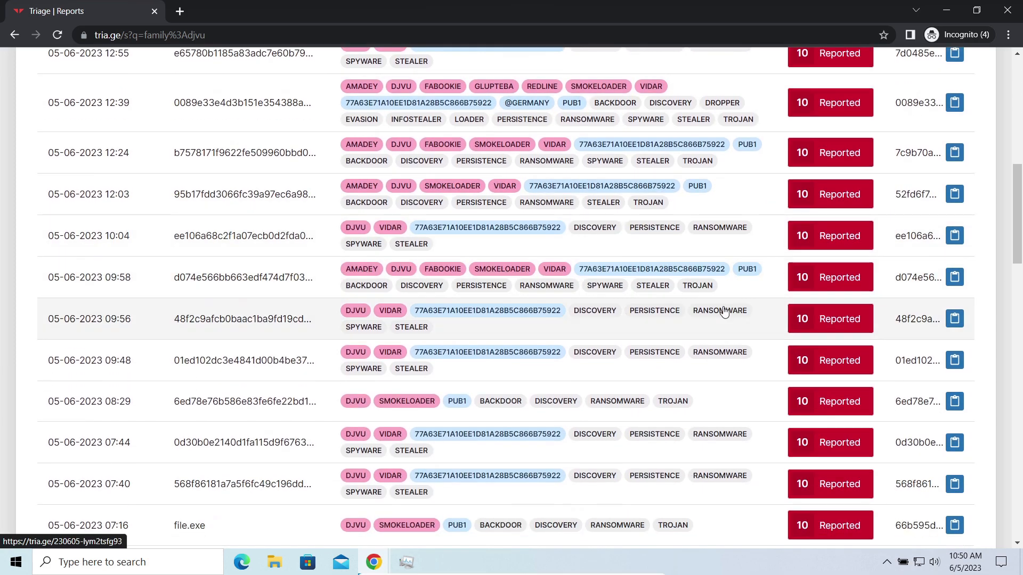
scroll("down", 3)
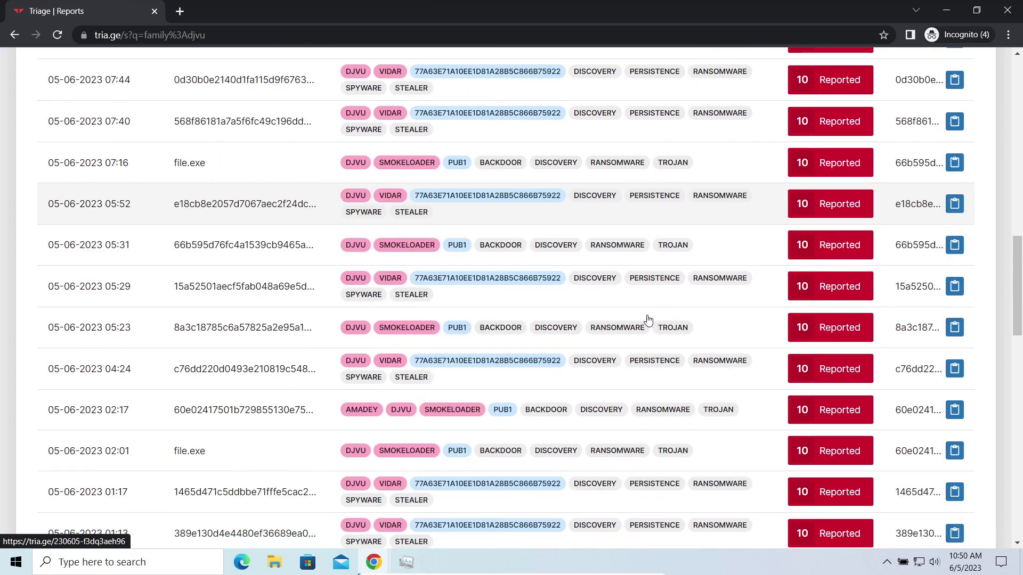
scroll("down", 3)
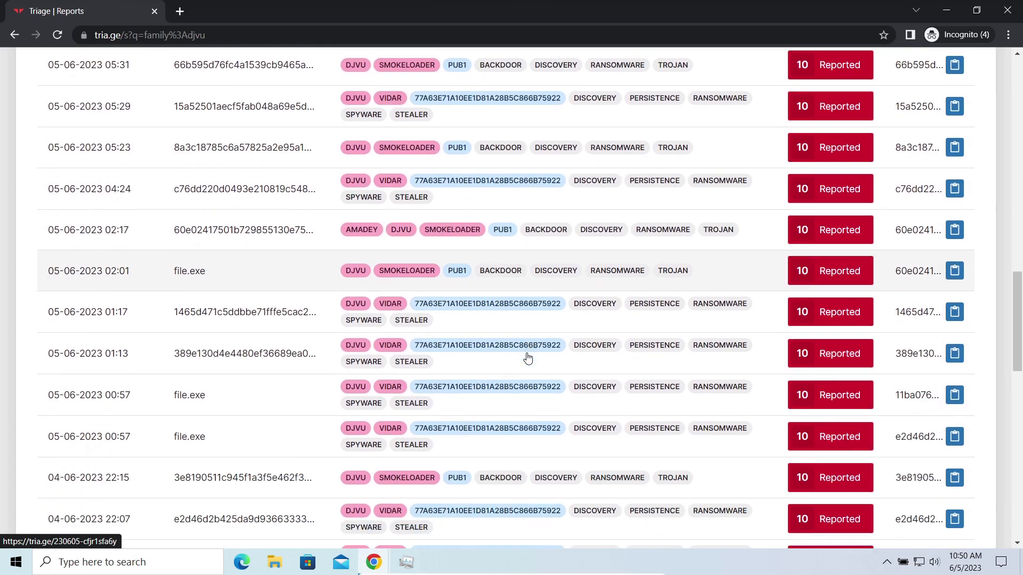
scroll("down", 3)
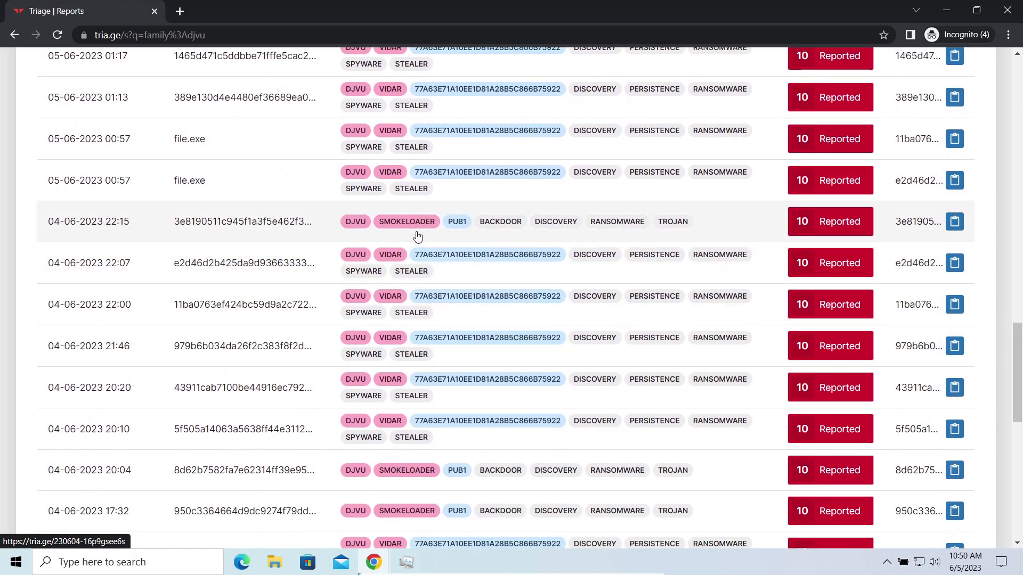
mouse_move(313, 210)
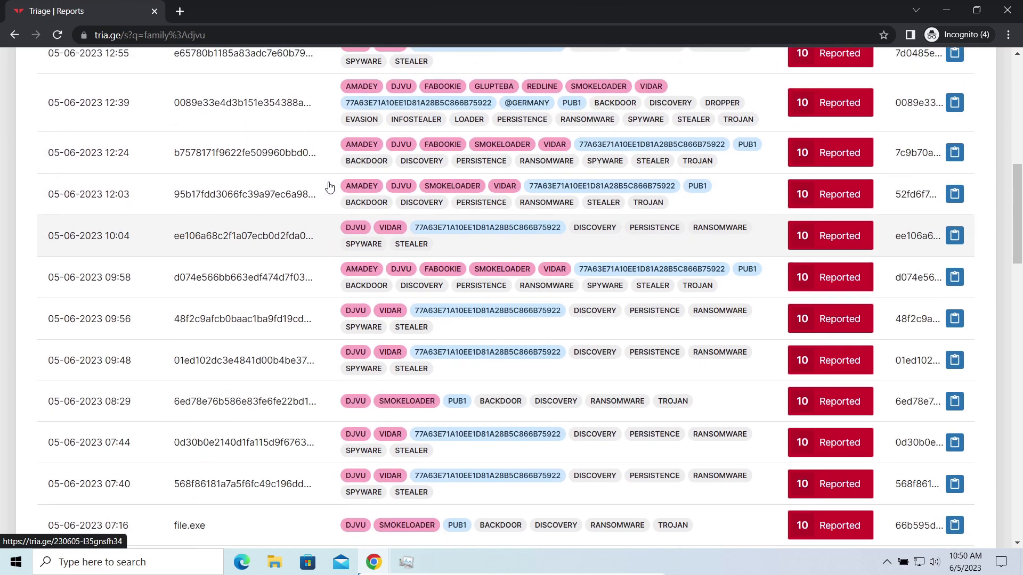
View the 12:39 GLUPTEBA-tagged sample's report down to its djvu Malware Config with .neon extension and ransom note.
left_click(242, 102)
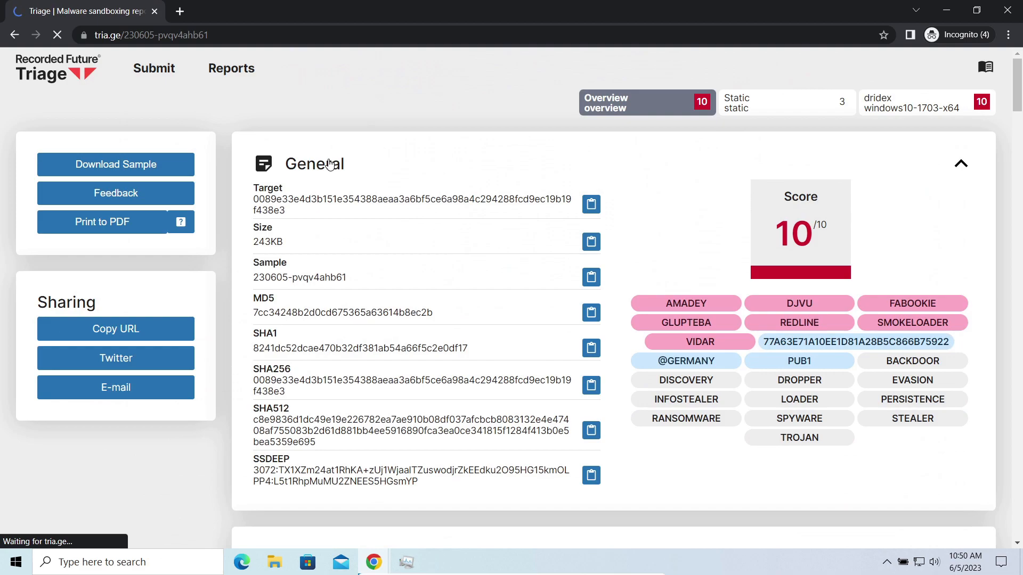
scroll("down", 3)
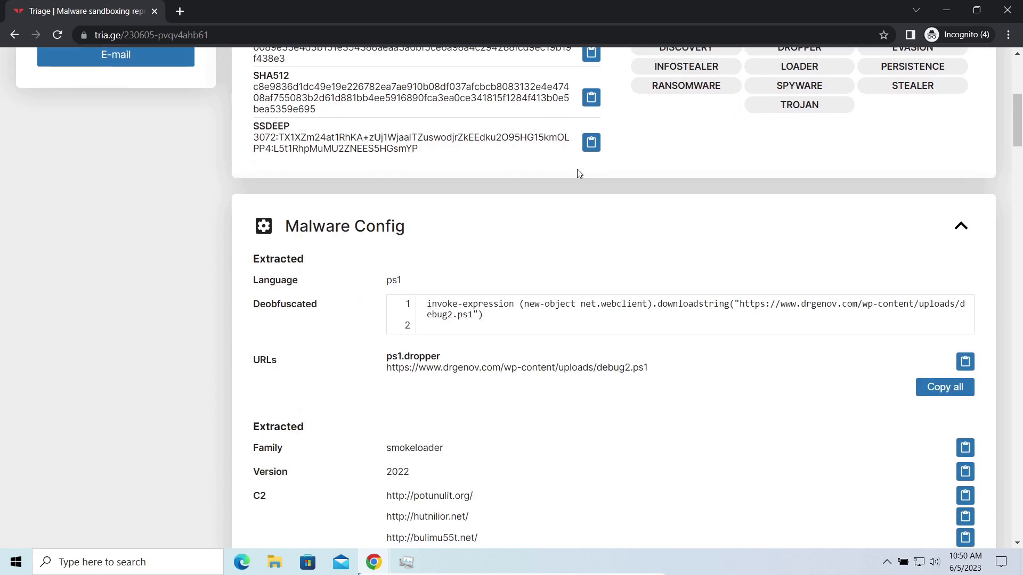
scroll("down", 3)
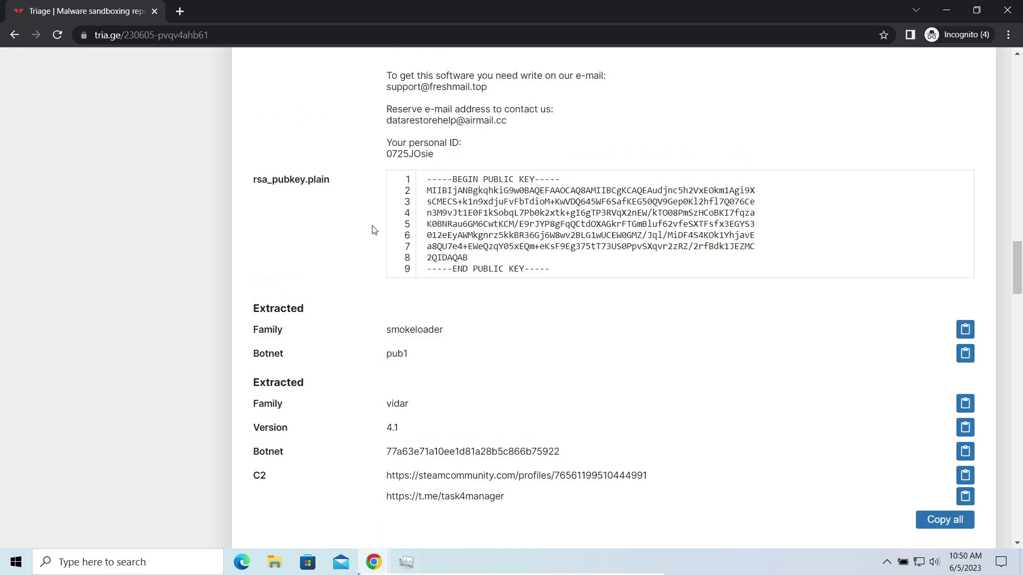
scroll("up", 3)
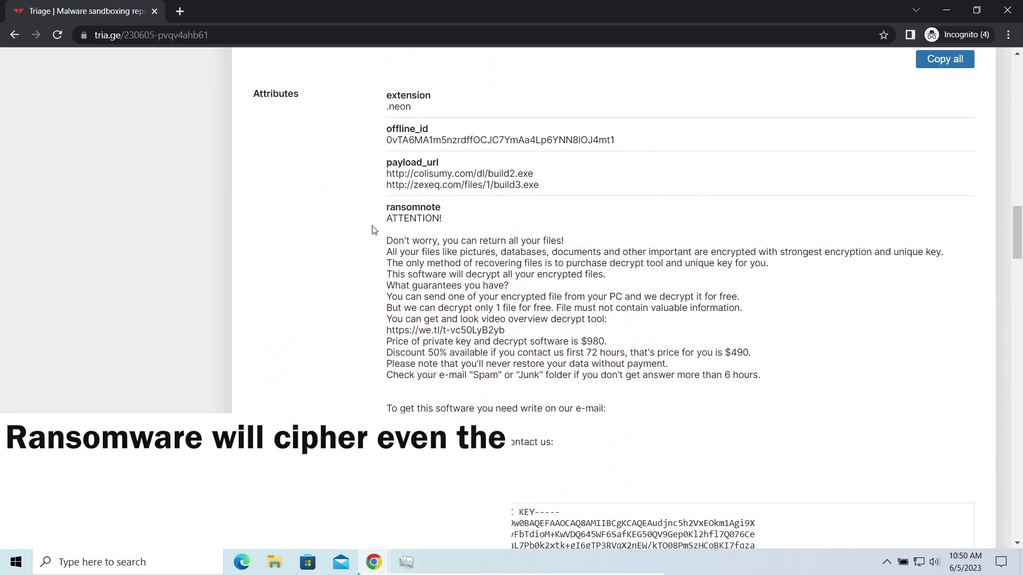
scroll("up", 3)
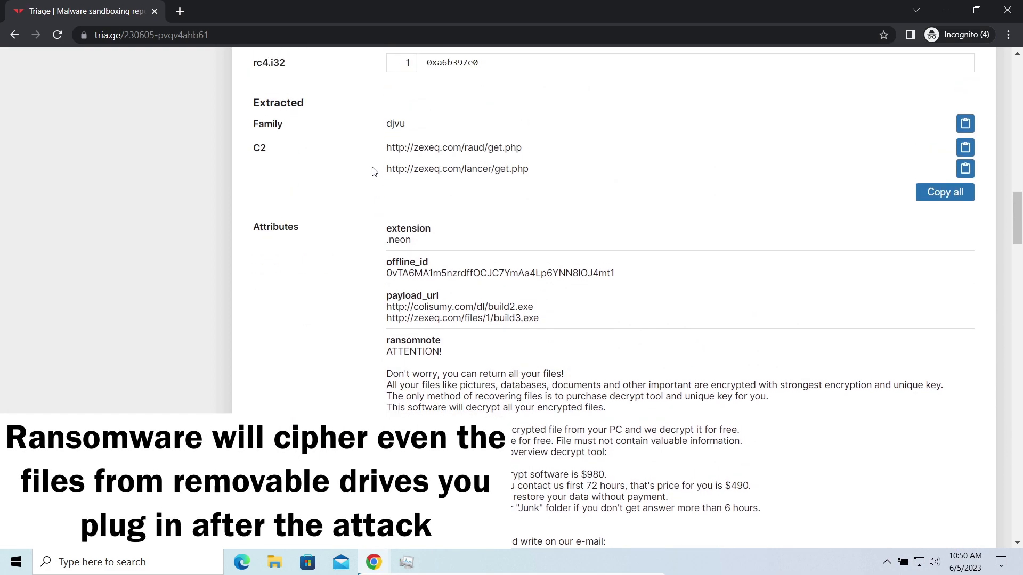
mouse_move(499, 227)
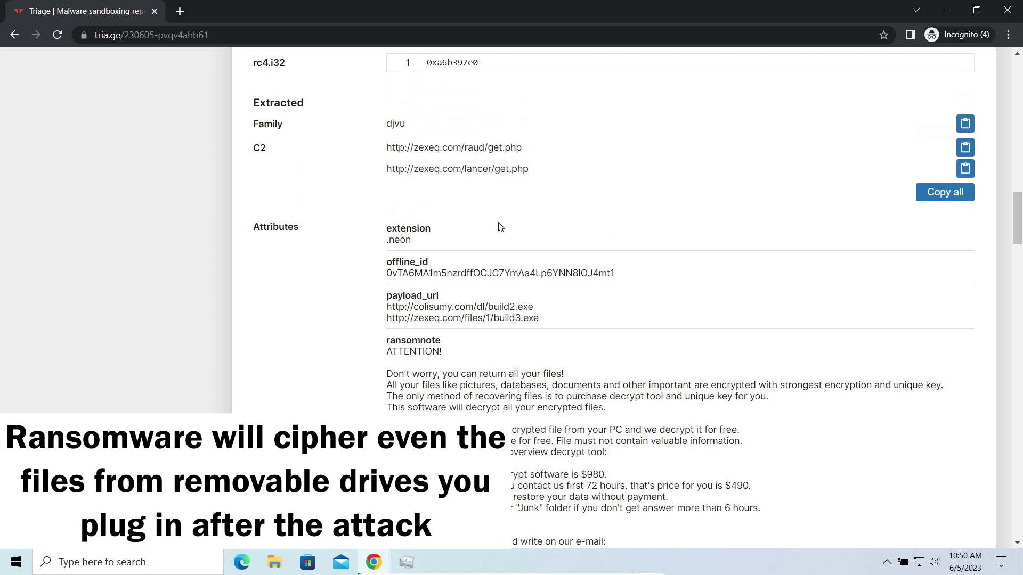
scroll("down", 3)
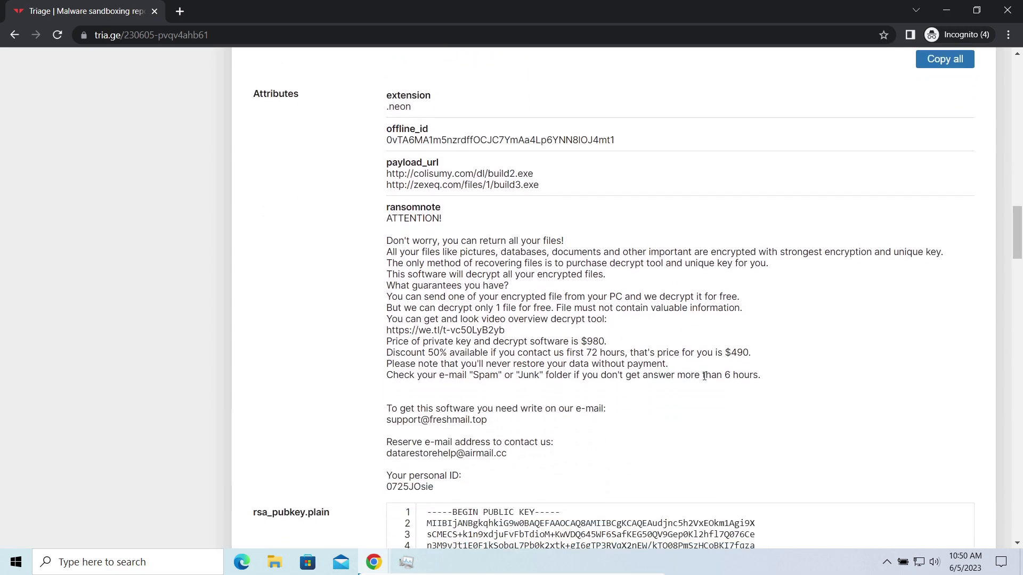
mouse_move(332, 301)
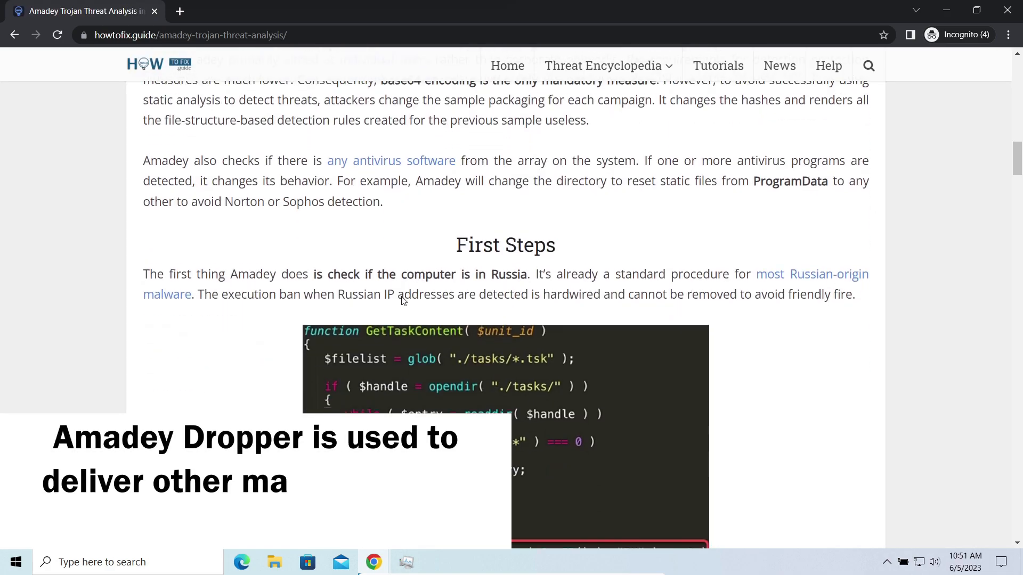
scroll("down", 3)
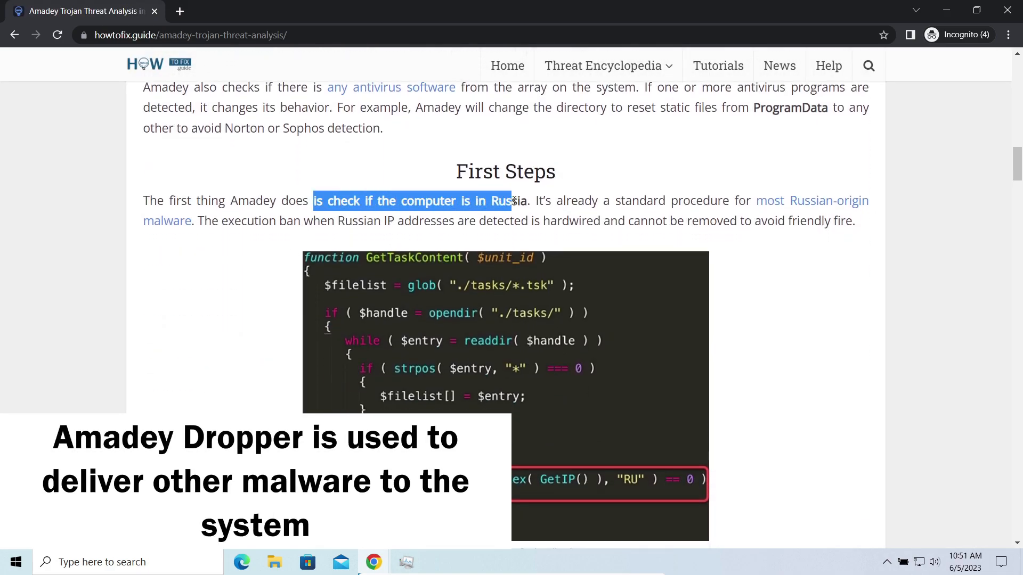
scroll("down", 3)
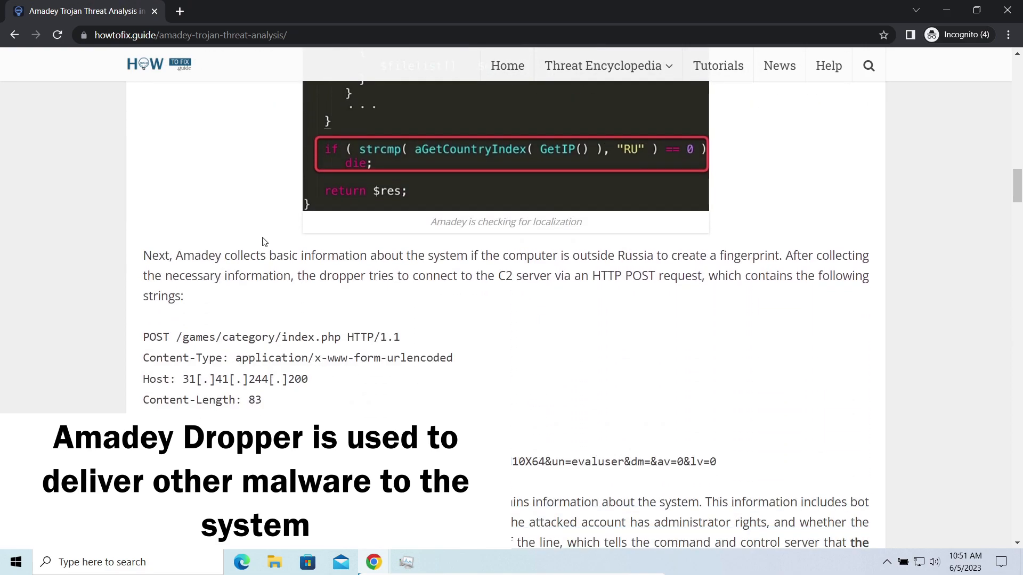
scroll("down", 3)
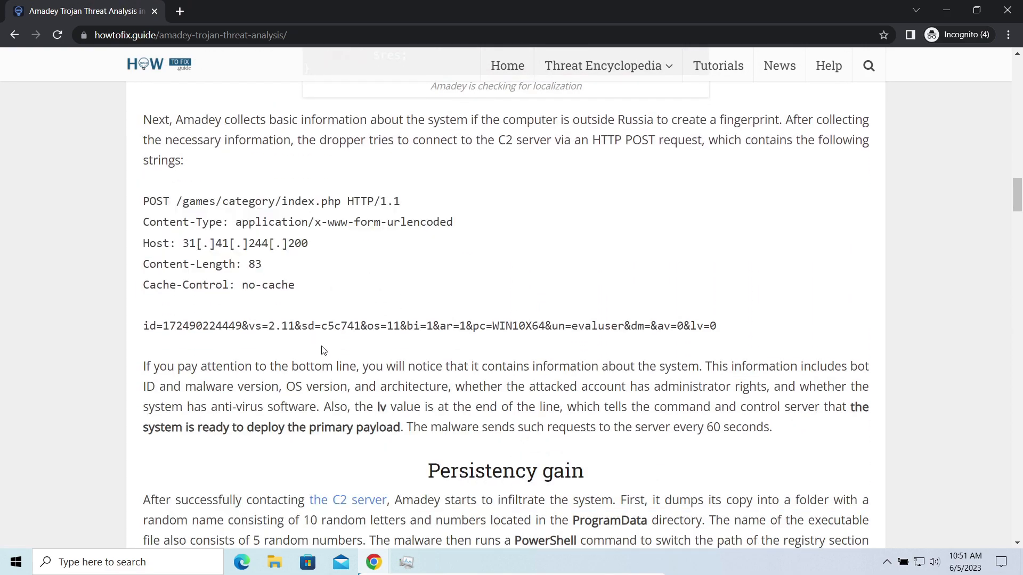
scroll("down", 3)
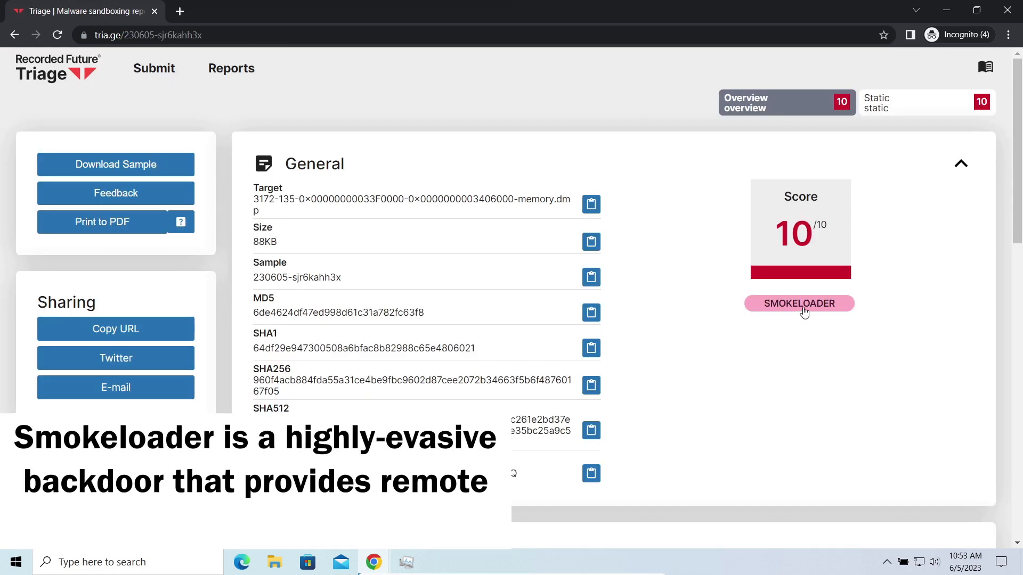
scroll("down", 3)
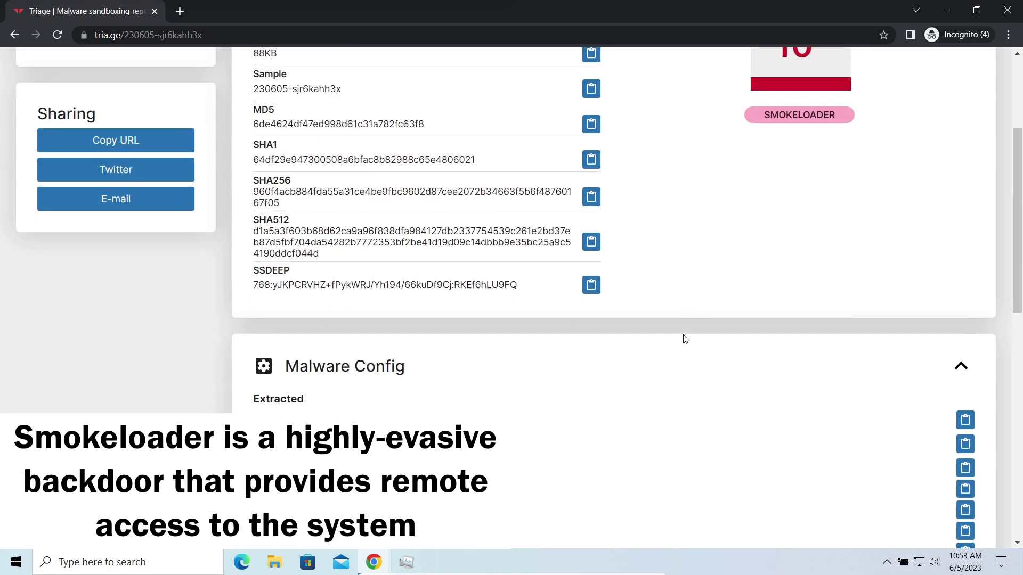
scroll("down", 3)
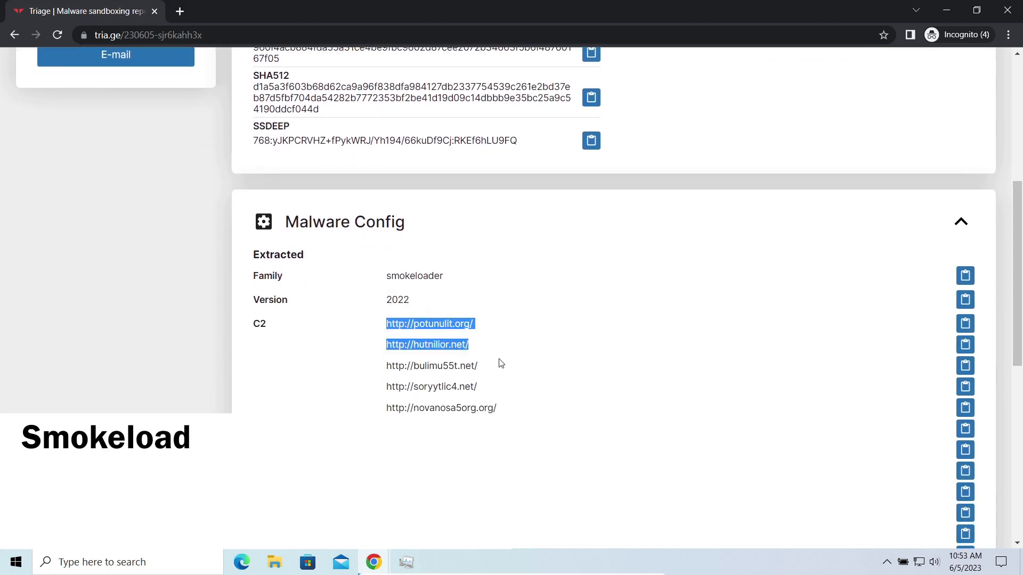
scroll("down", 3)
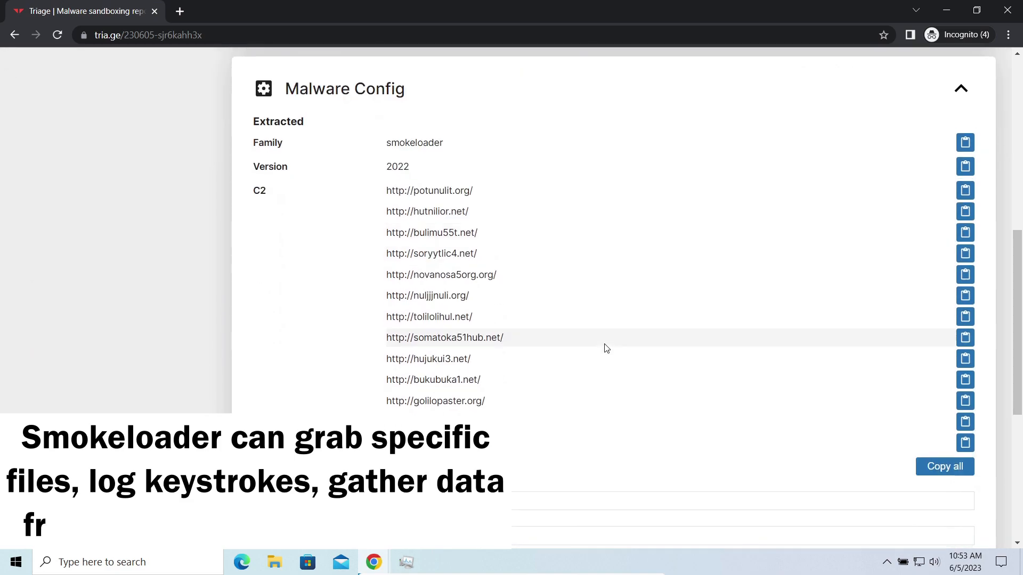
scroll("down", 3)
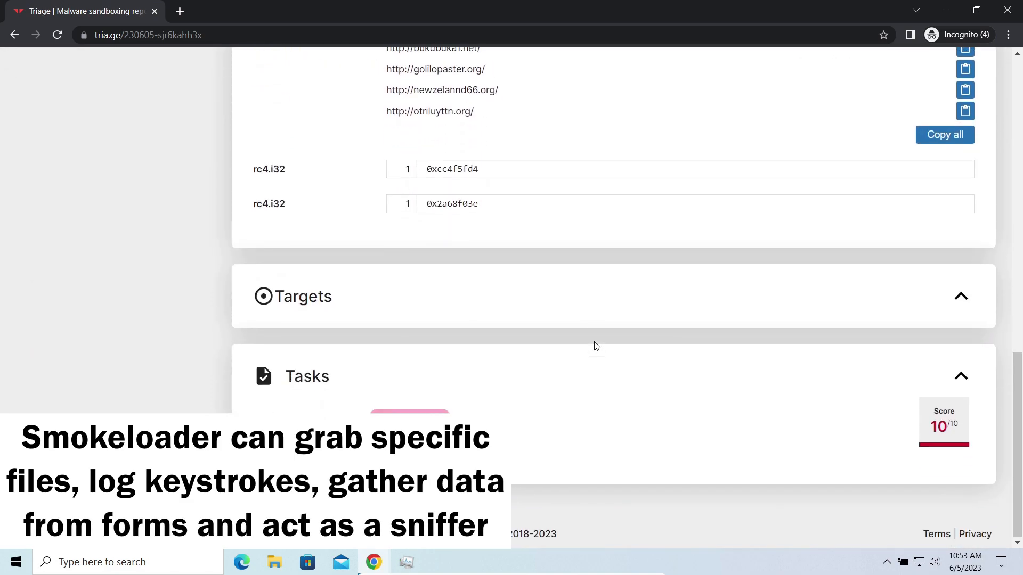
scroll("up", 3)
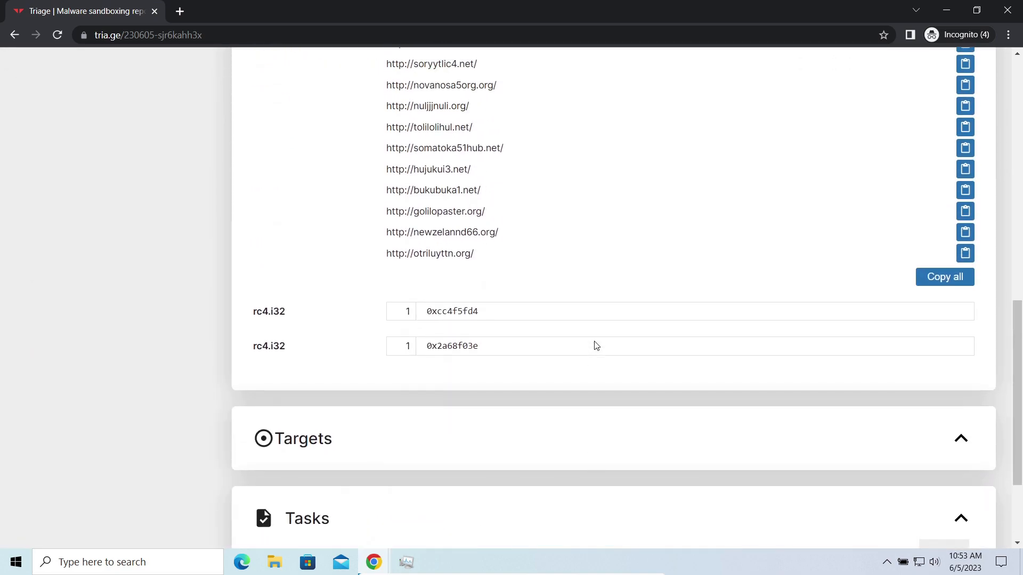
scroll("up", 3)
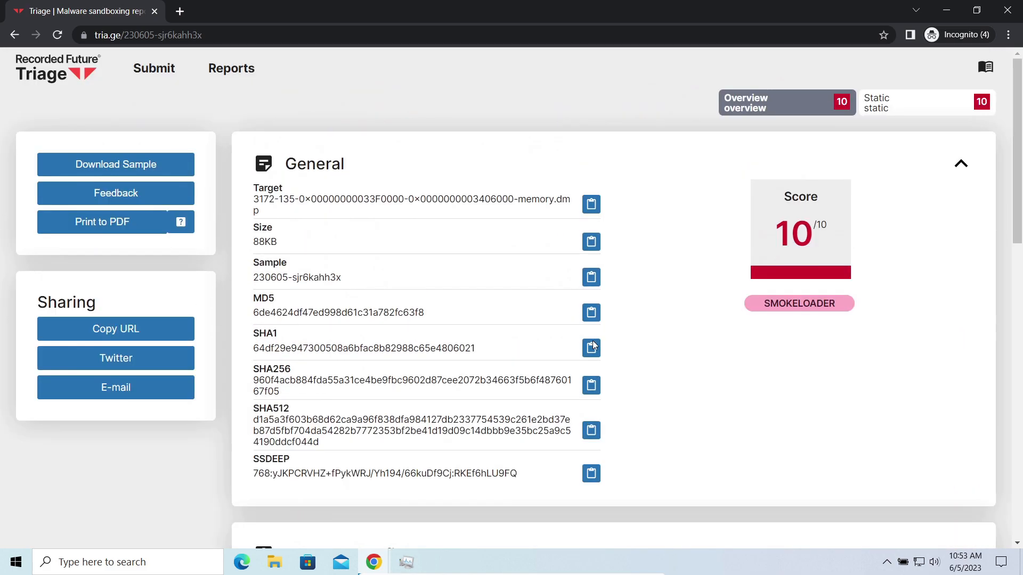
mouse_move(273, 241)
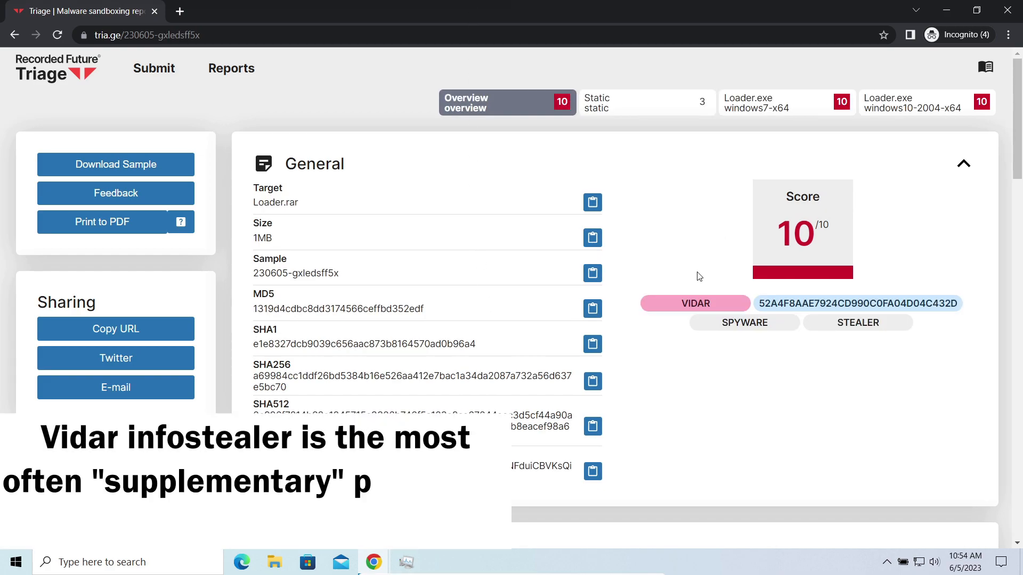
Scroll the Vidar Loader.rar report through Malware Config, Targets and signatures to the MITRE ATT&CK Matrix.
scroll("down", 3)
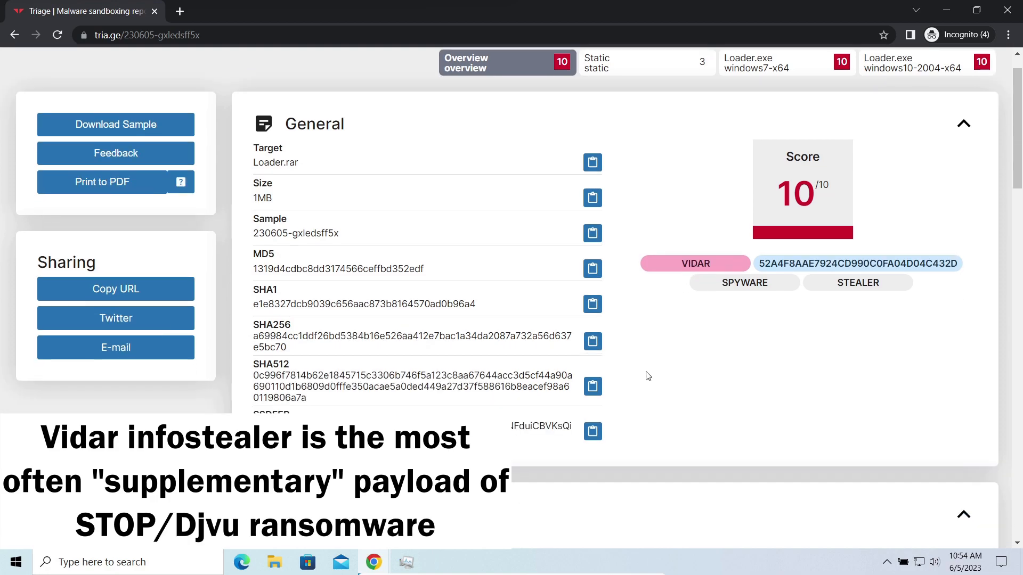
scroll("down", 3)
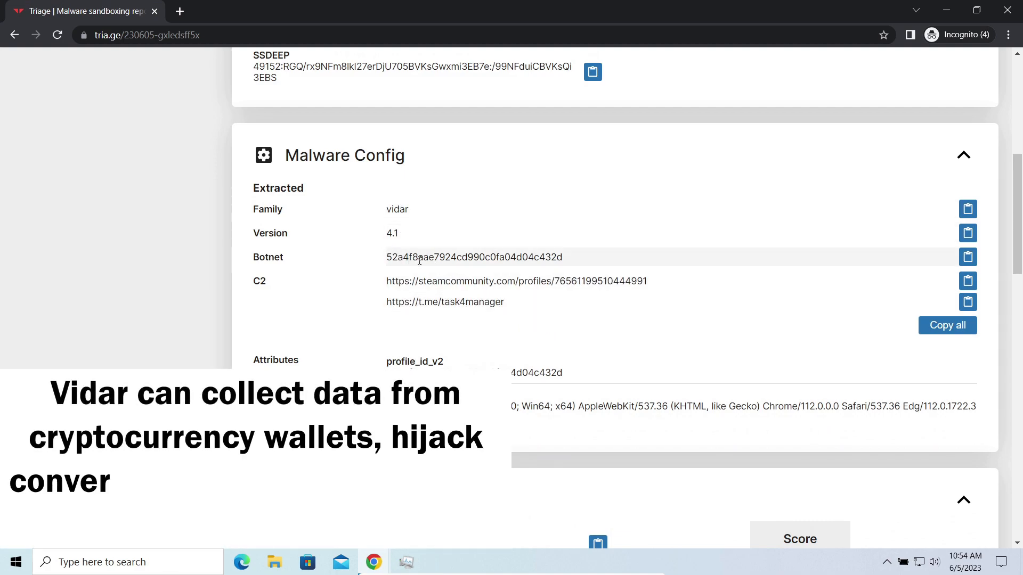
scroll("down", 3)
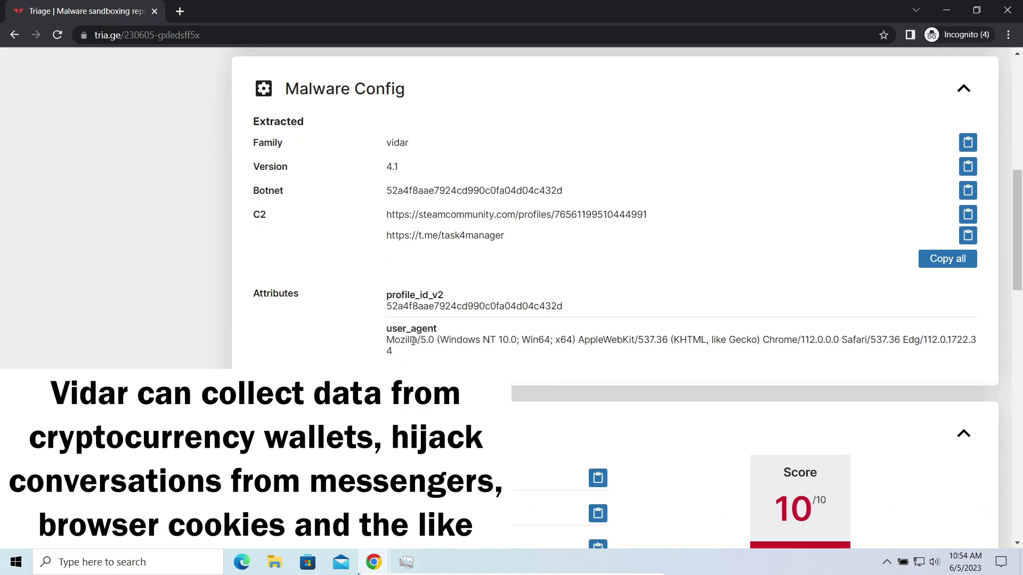
scroll("down", 3)
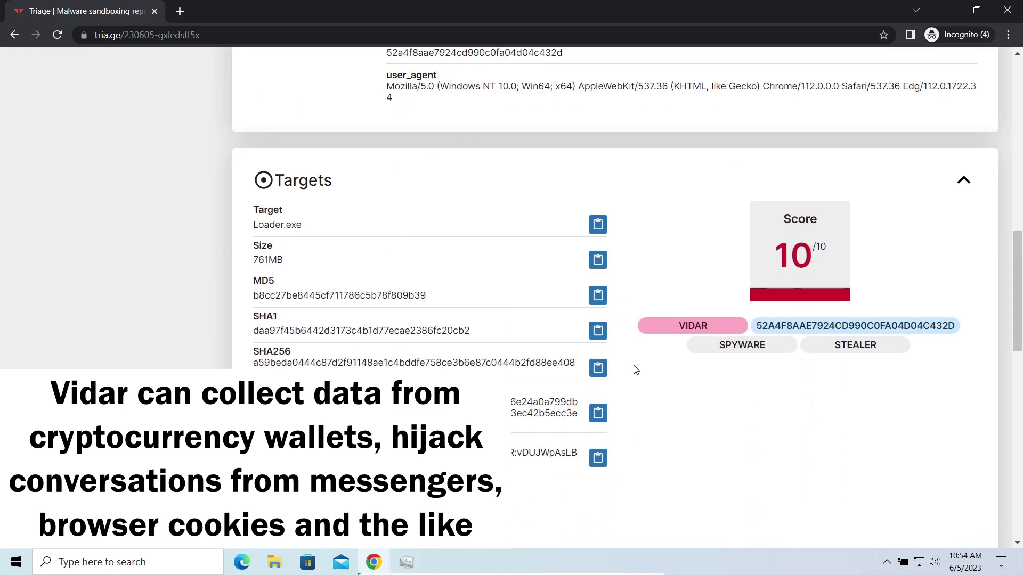
scroll("down", 3)
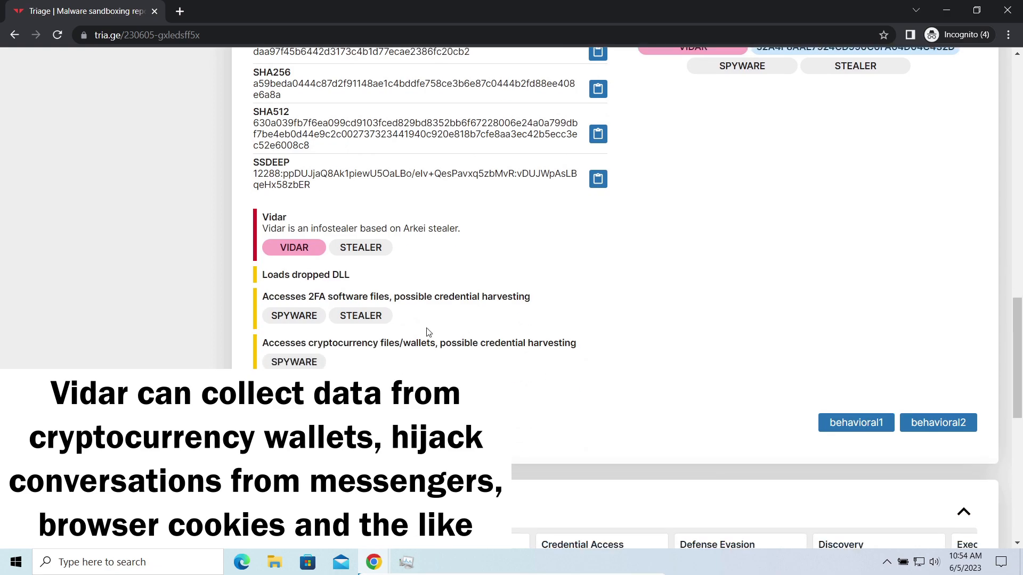
mouse_move(294, 322)
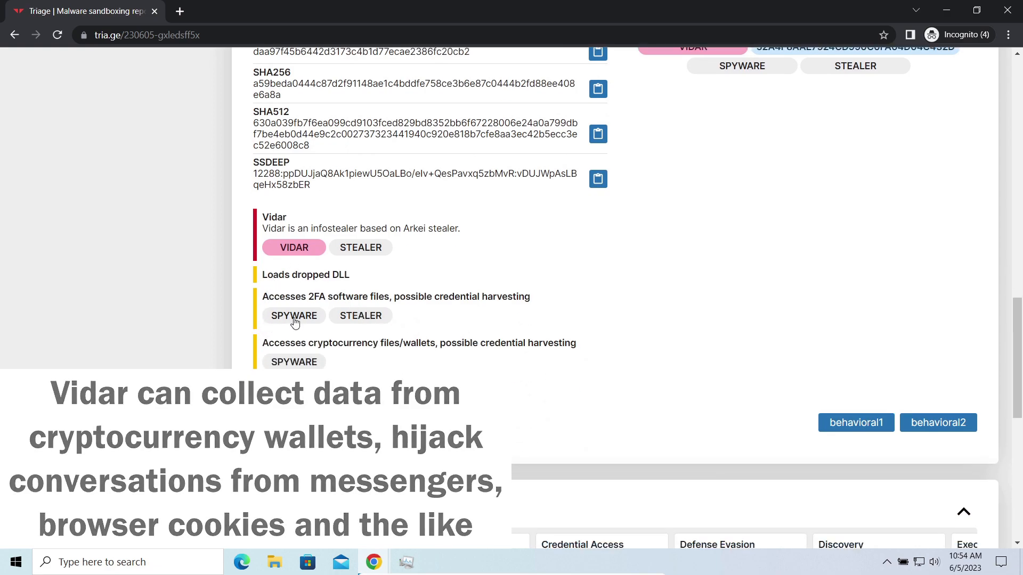
scroll("down", 3)
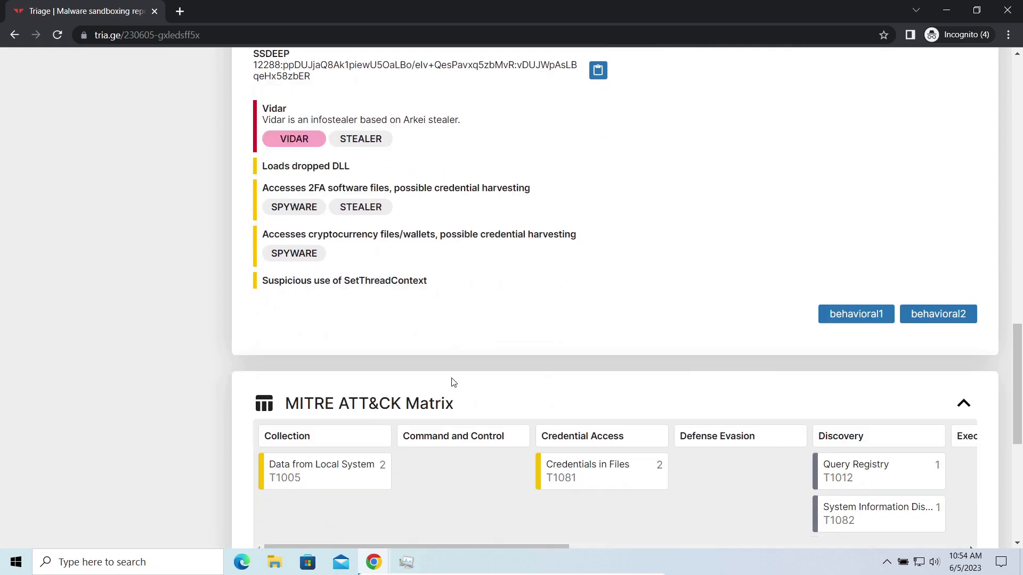
scroll("down", 3)
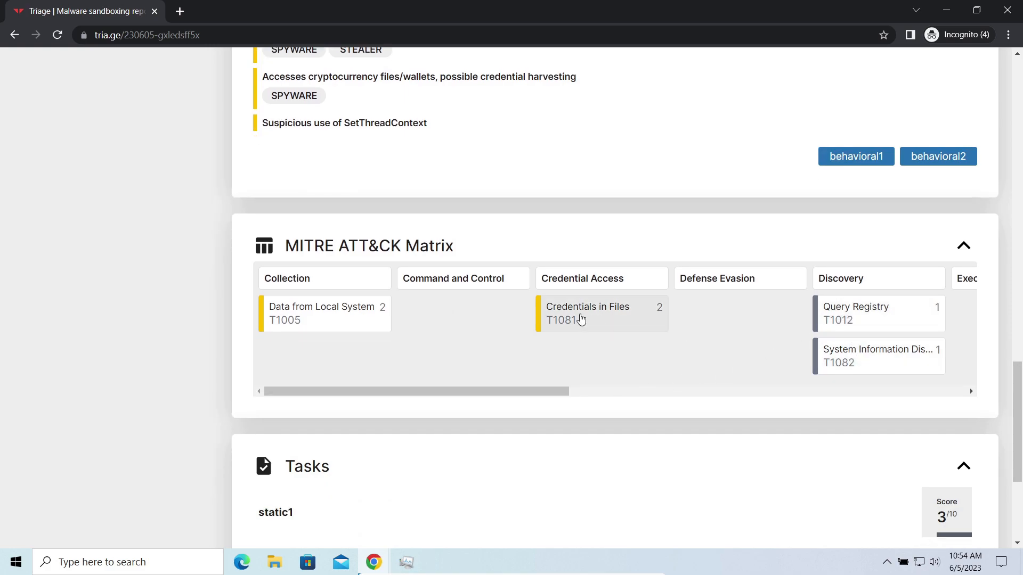
mouse_move(344, 438)
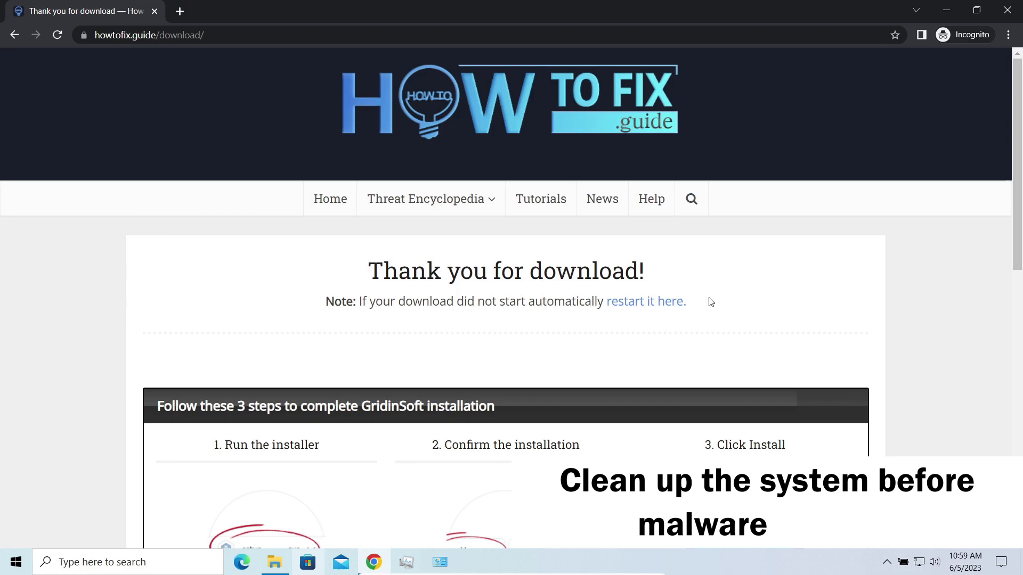
Restart the GridinSoft download, keep setup-gridinsoft-fix.exe despite the warning and launch it.
left_click(644, 300)
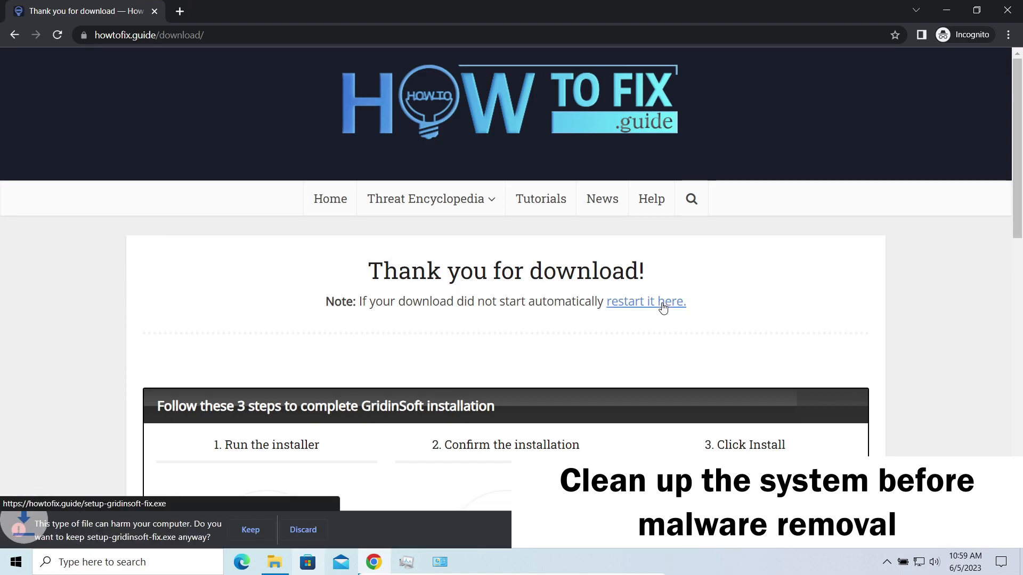
left_click(250, 529)
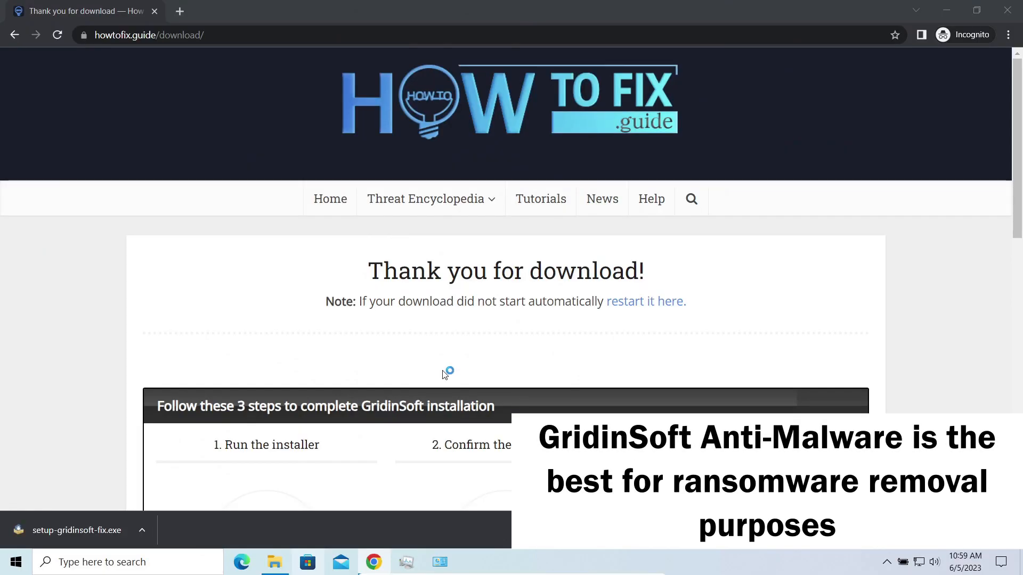
left_click(77, 529)
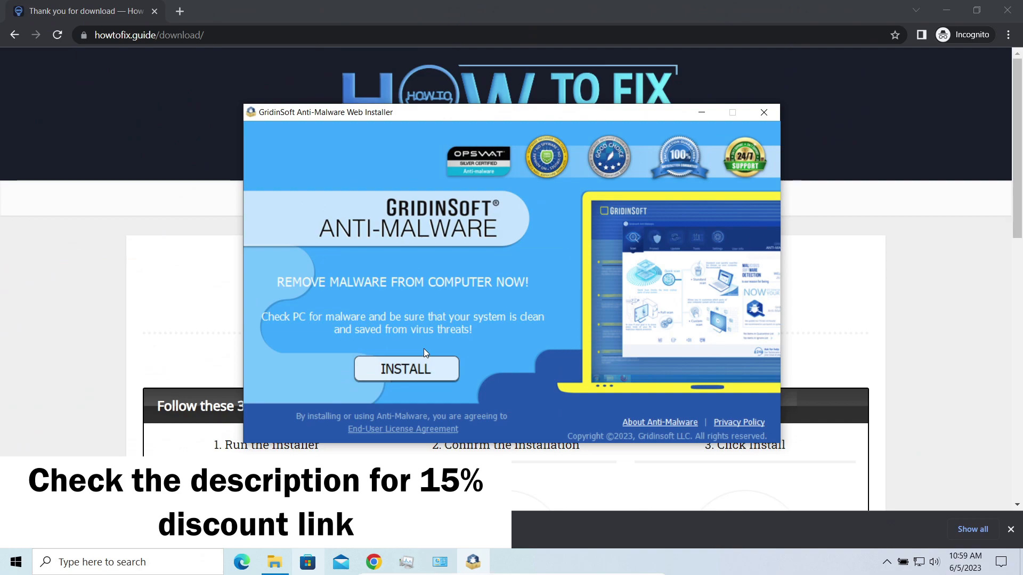
Start the GridinSoft Anti-Malware installation so the program files begin downloading.
left_click(405, 369)
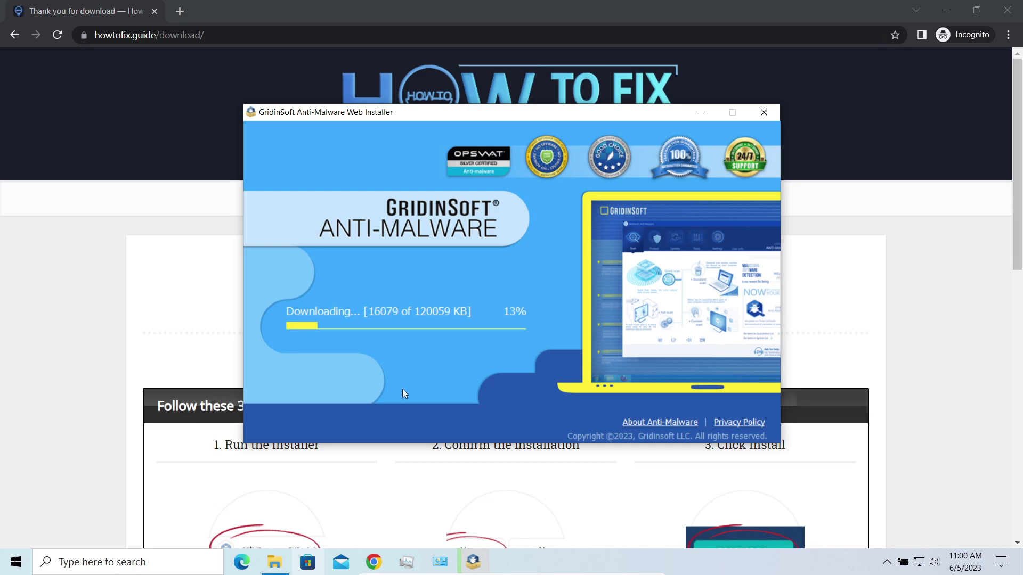
mouse_move(329, 504)
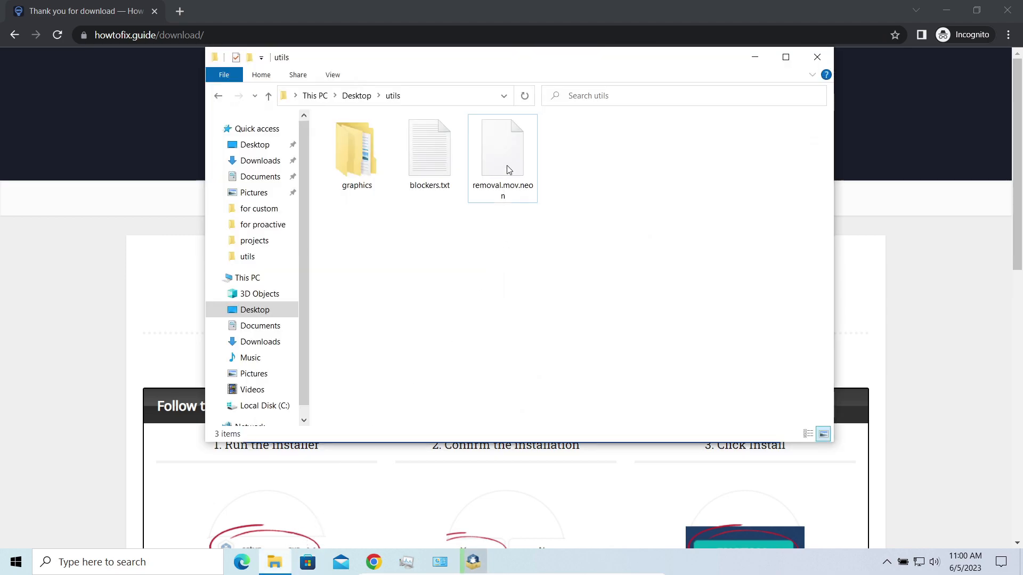
Rename removal.mov.neon in the utils folder to removal.mov, removing the ransomware extension.
left_click(502, 147)
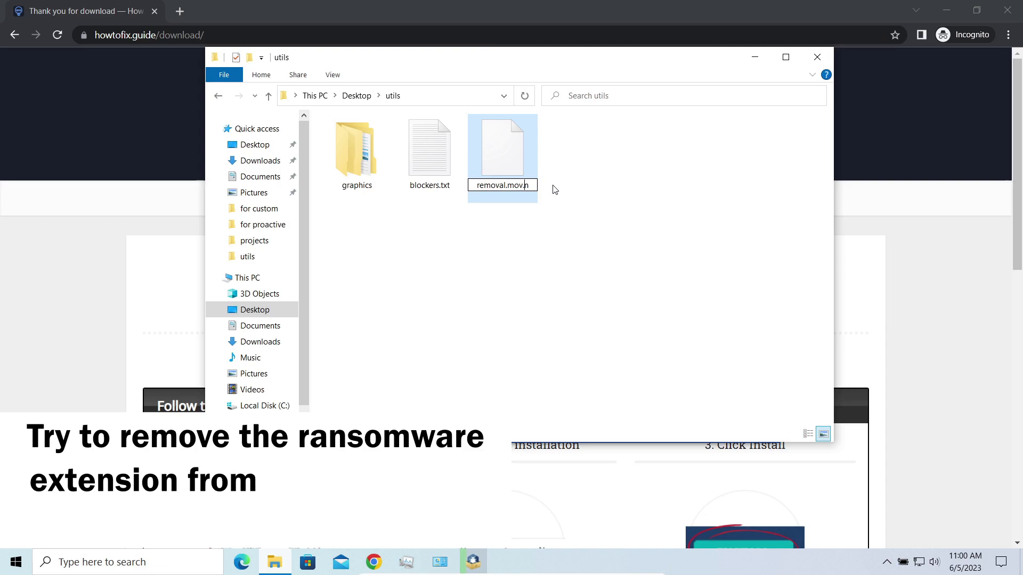
key("Return")
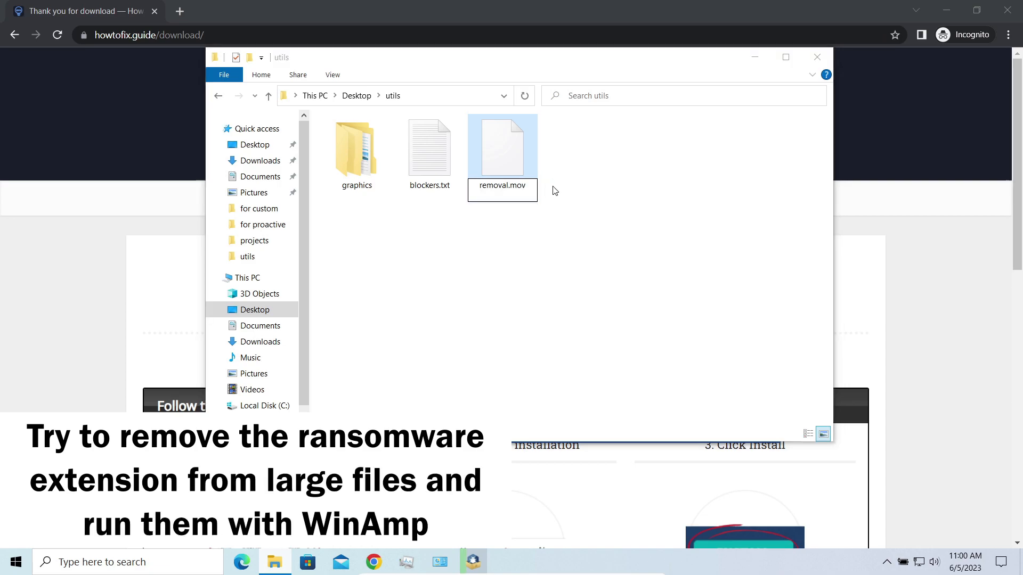
mouse_move(521, 338)
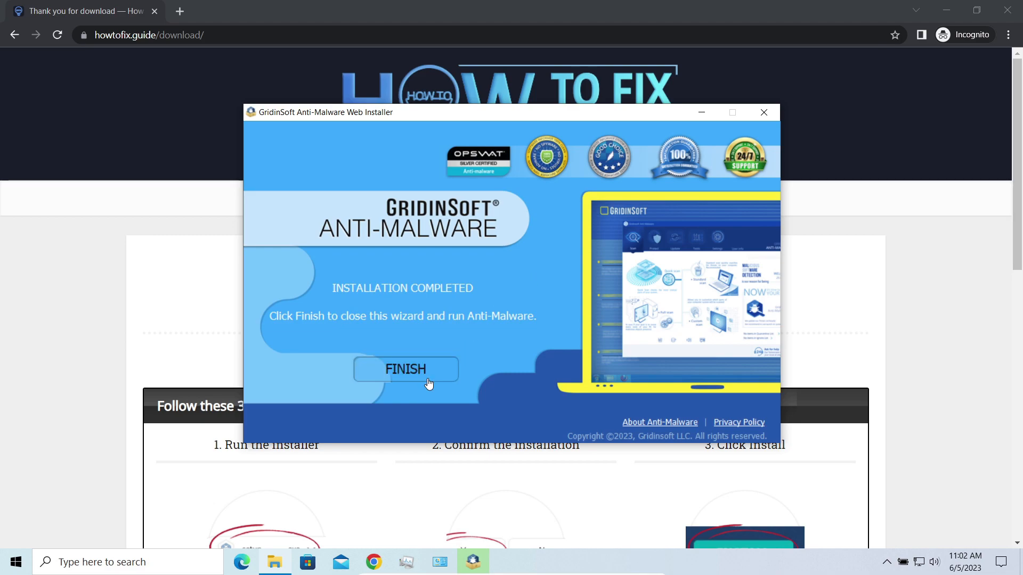
Finish the GridinSoft setup and launch Anti-Malware for a full scan.
left_click(405, 370)
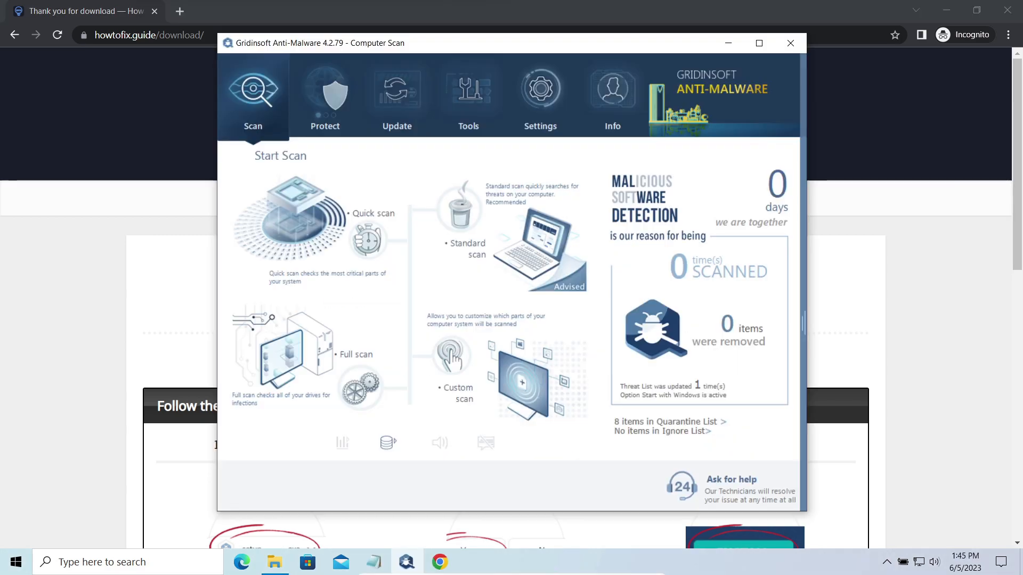
mouse_move(266, 458)
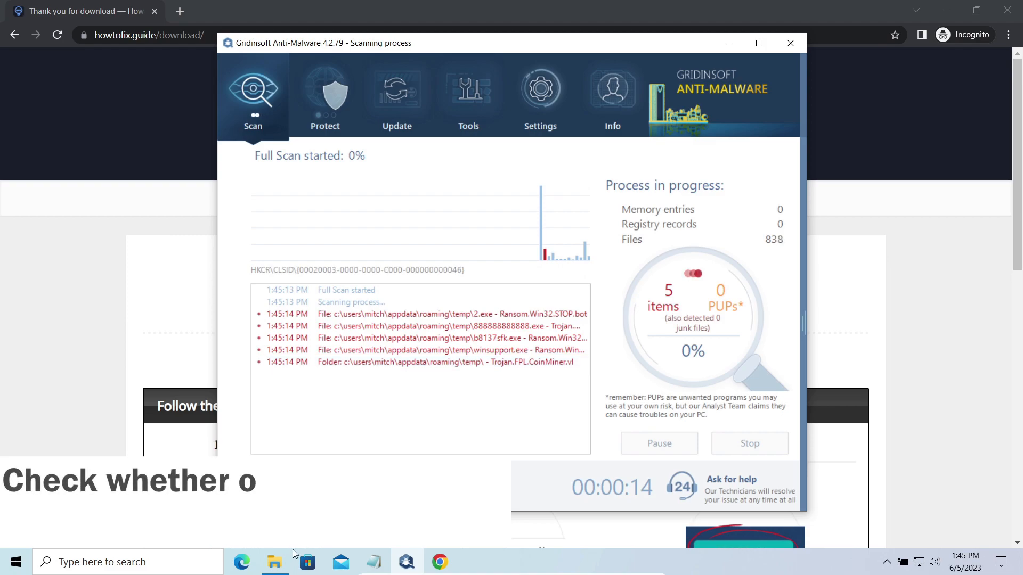
Navigate File Explorer to C:\SystemID and open PersonalID.txt to read the key.
left_click(274, 562)
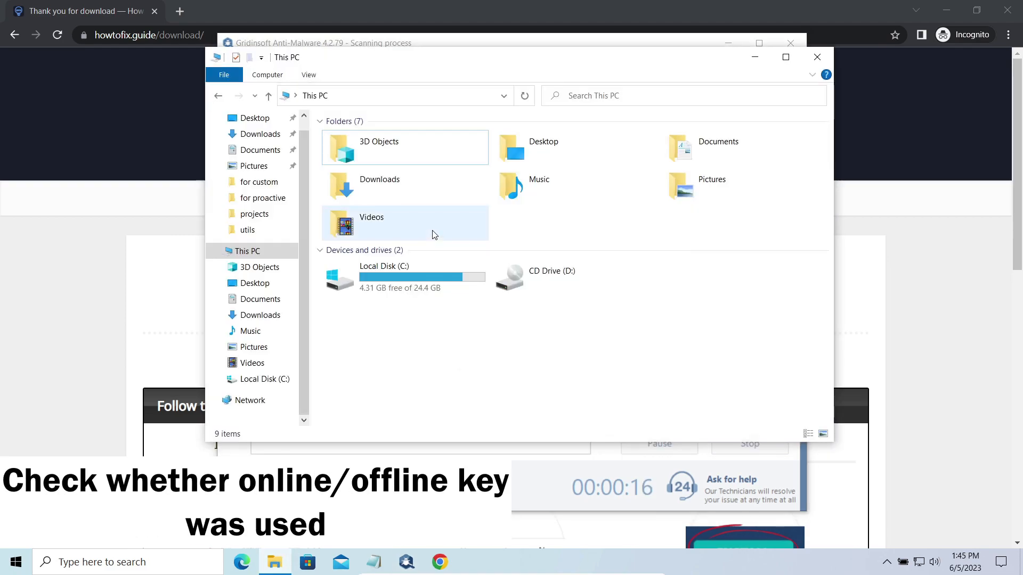
left_click(405, 277)
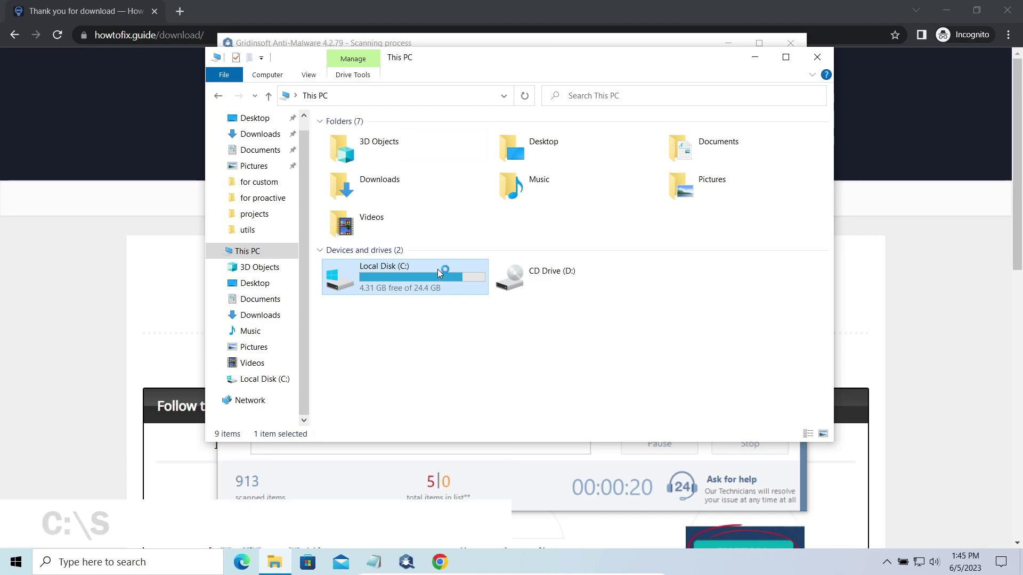
double_click(384, 270)
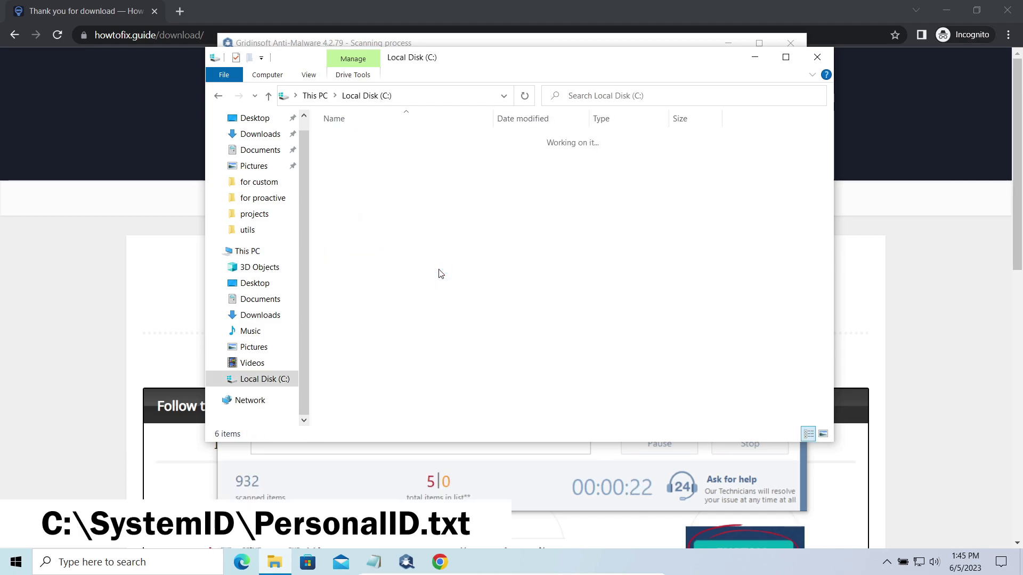
left_click(354, 182)
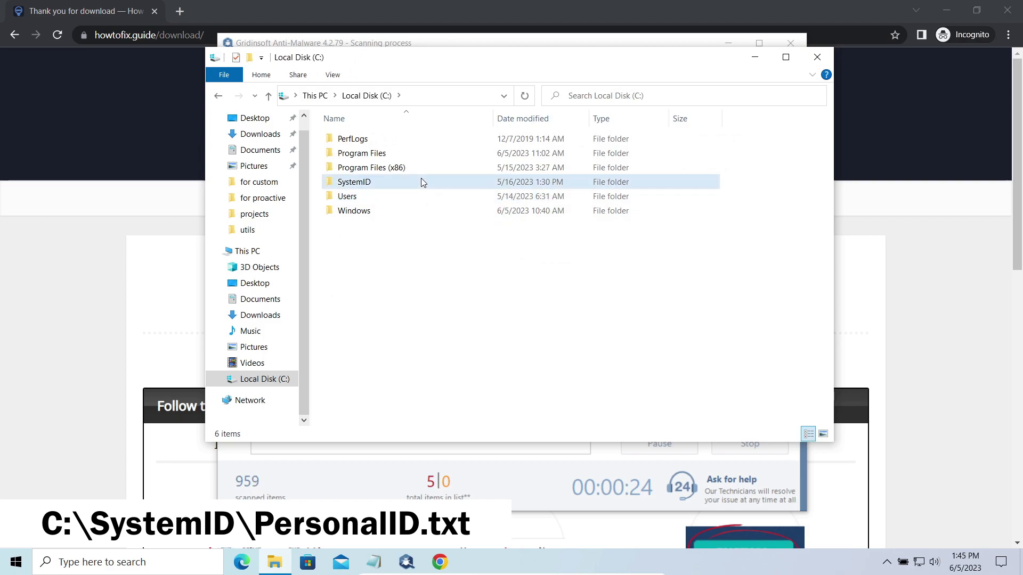
left_click(353, 183)
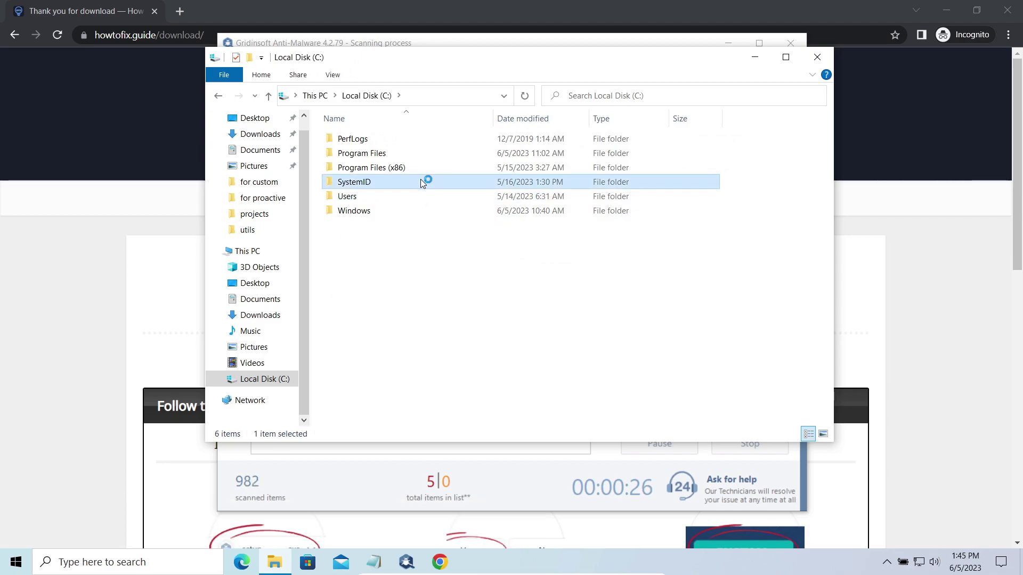
double_click(354, 181)
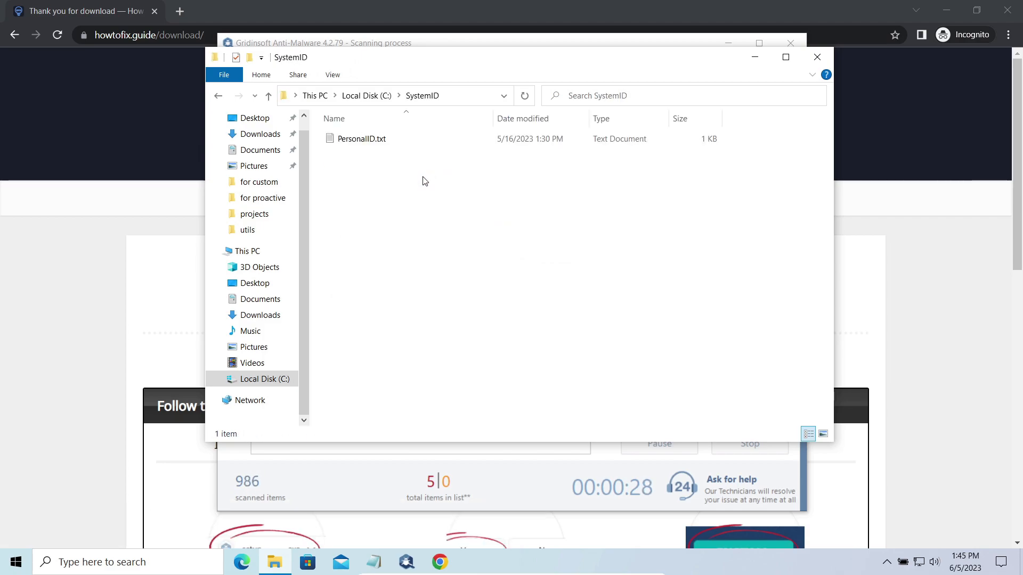
left_click(362, 139)
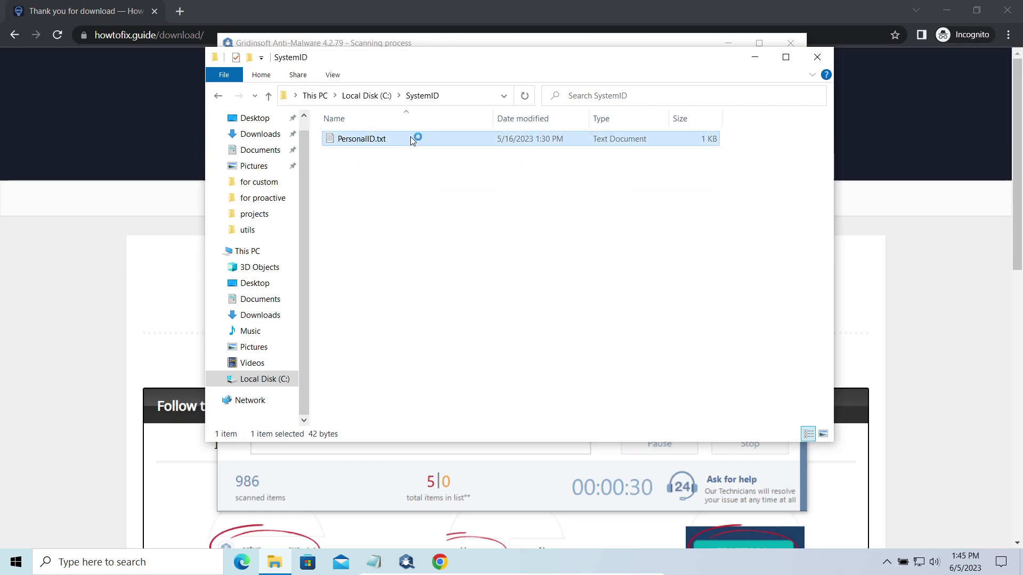
double_click(362, 138)
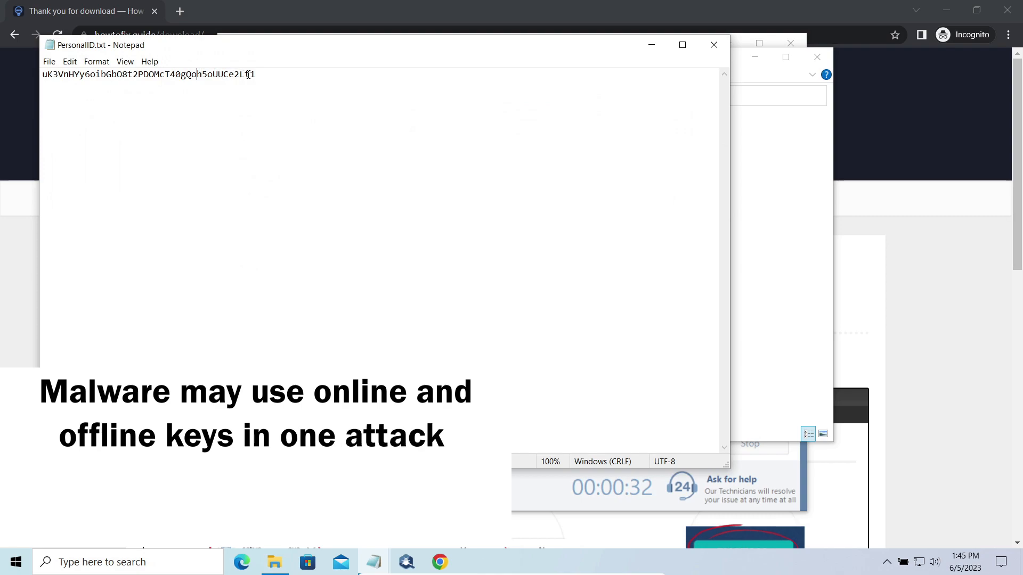
Select the whole personal ID key line in PersonalID.txt to inspect its ending.
double_click(251, 75)
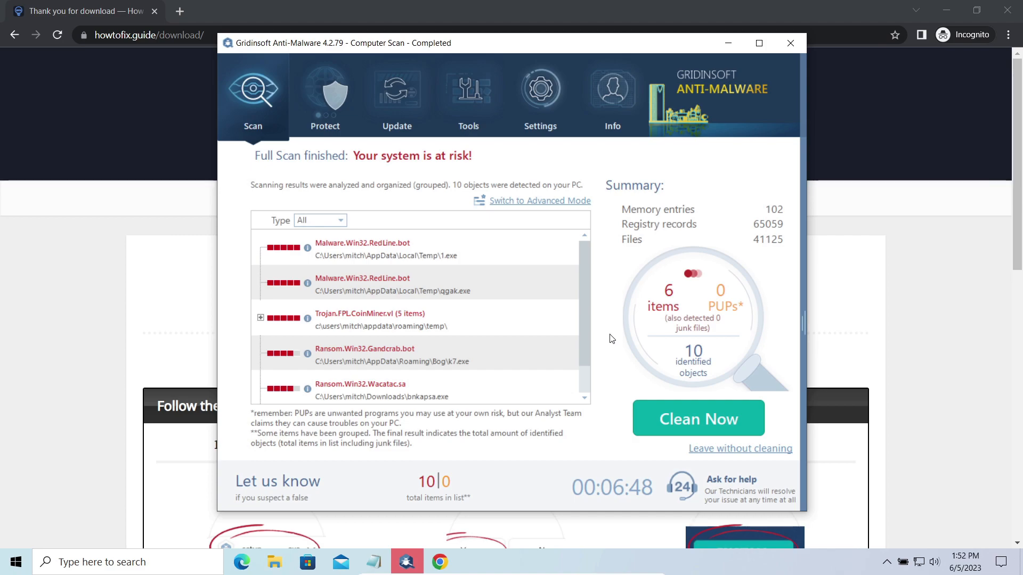
mouse_move(617, 403)
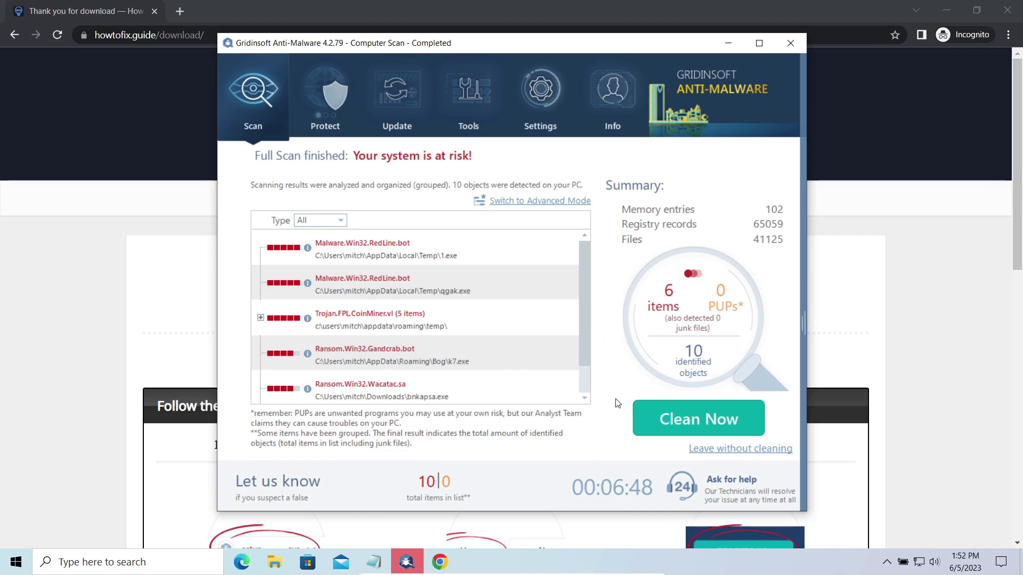
Clean all 10 objects found by the full scan with Clean Now.
left_click(698, 417)
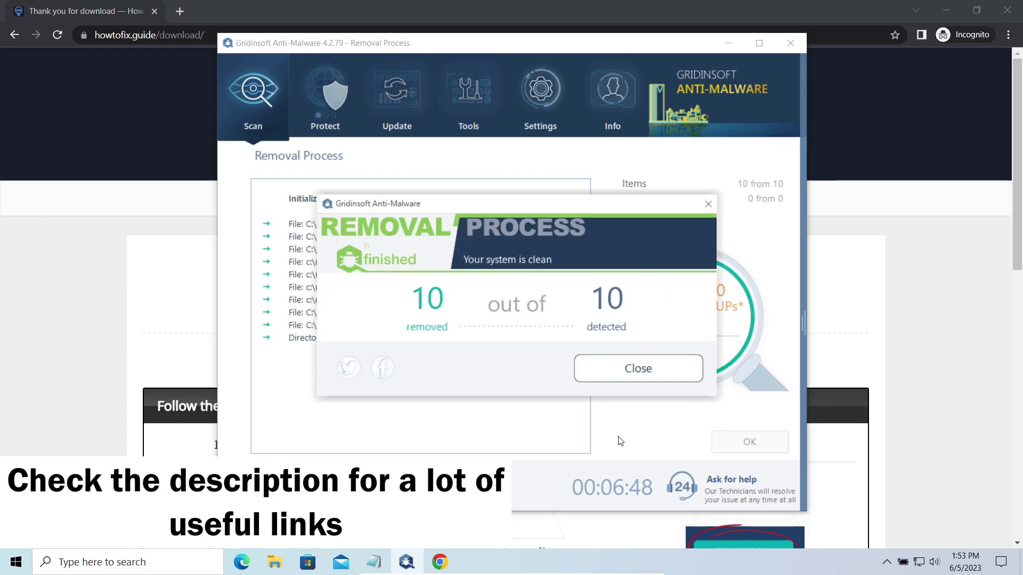
mouse_move(637, 368)
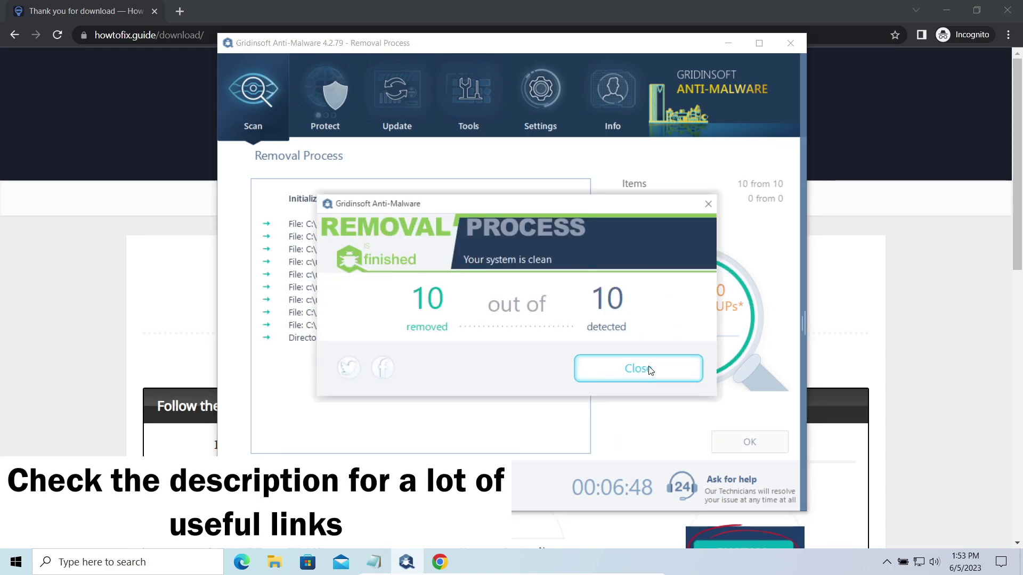
Close the removal summary to return to the scan start screen showing 10 items removed.
left_click(638, 369)
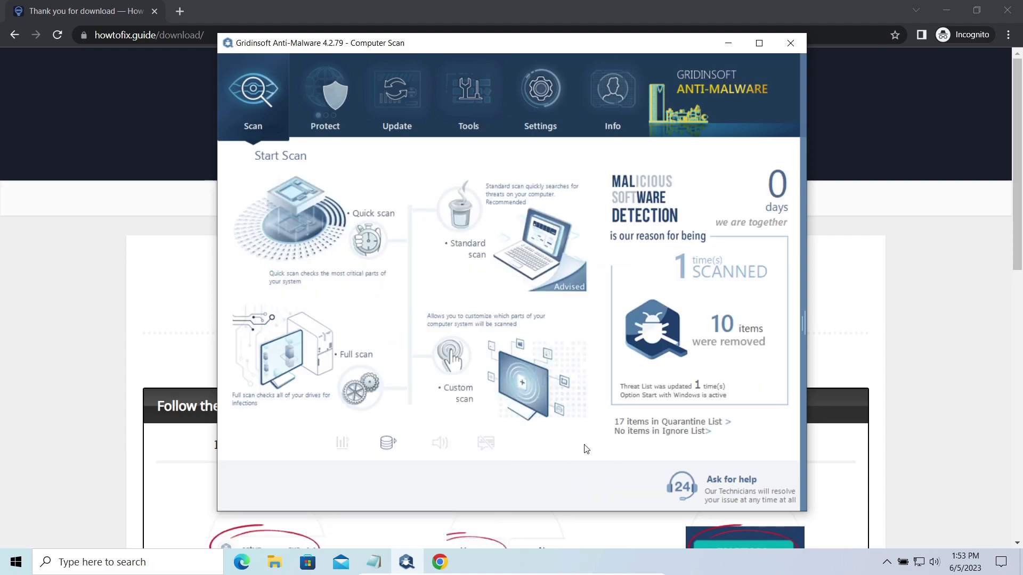